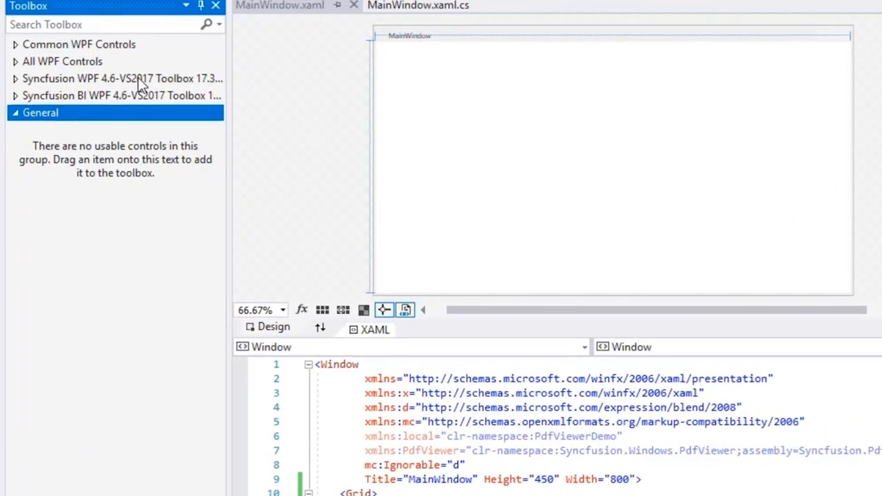
Expand the Syncfusion WPF toolbox group to list its controls, including PdfViewerControl.
click(121, 77)
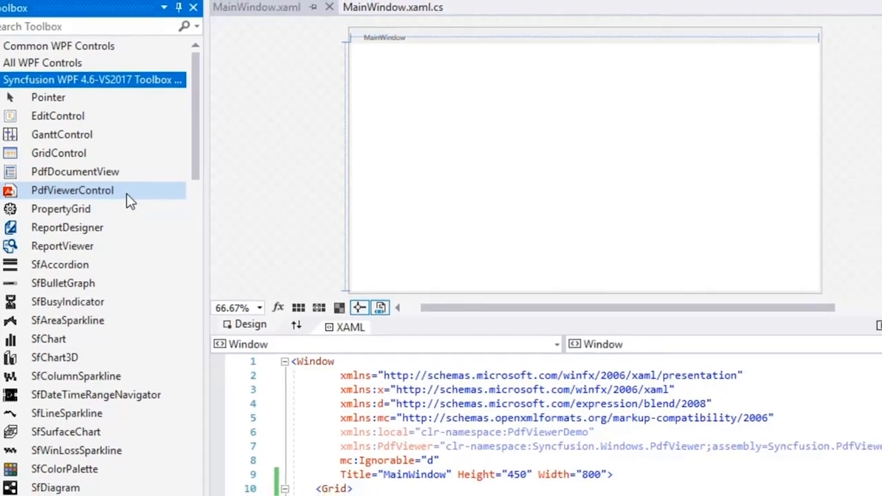
Browse the project's NuGet packages for 'syncfusion.' and place a PdfViewerControl in the grid.
right_click(725, 125)
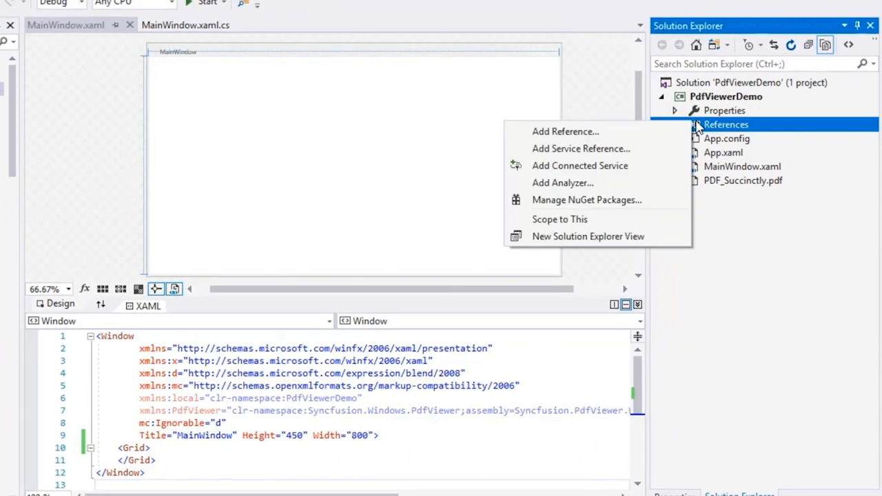
click(587, 200)
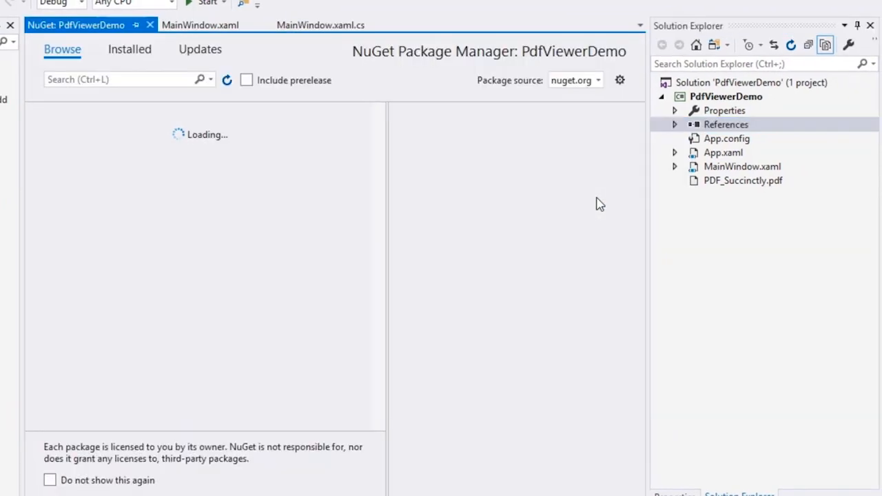
text(syncfusion.)
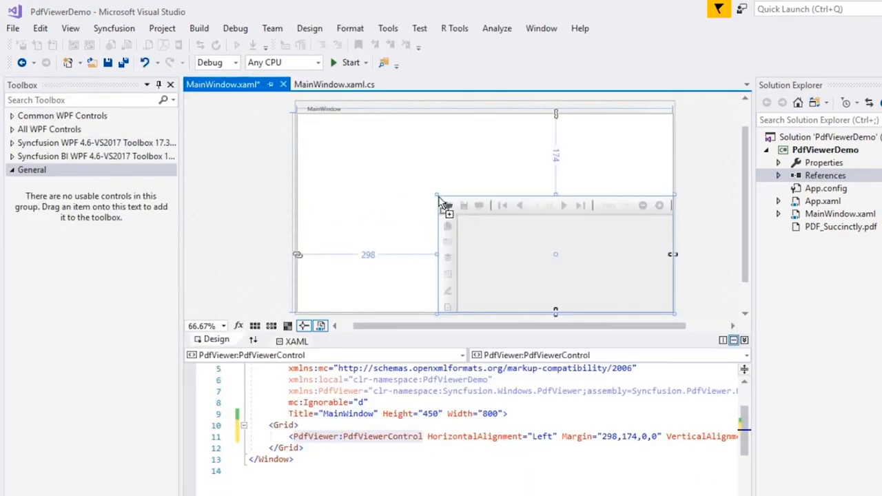
Reset the PdfViewerControl's layout so it fills the window without fixed margins.
right_click(444, 207)
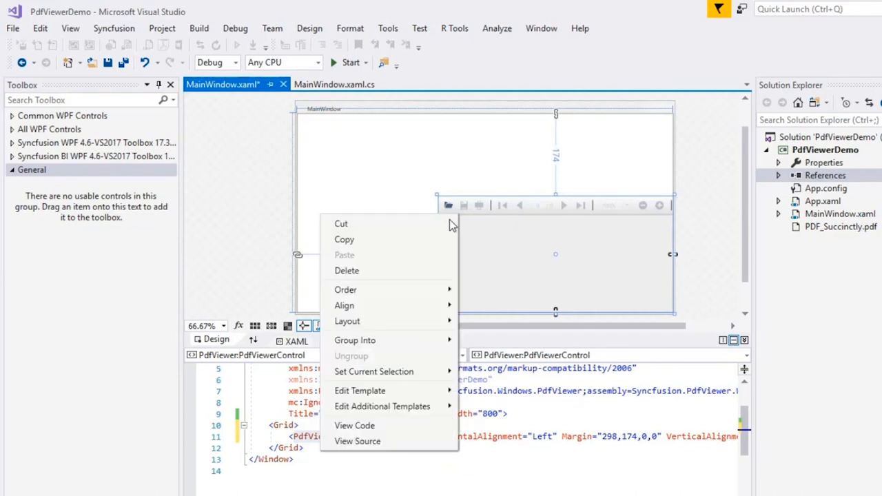
mouse_move(347, 322)
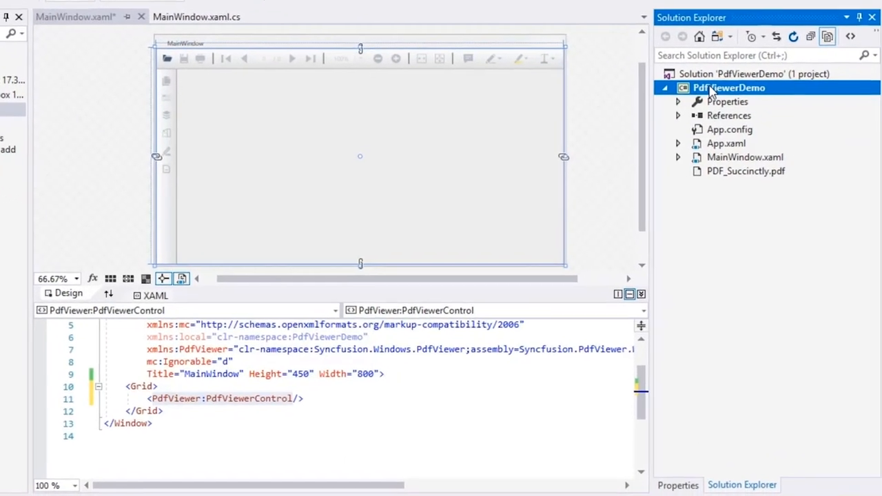
Add a ViewModel.cs class with a notifying DocumentStream property.
right_click(728, 88)
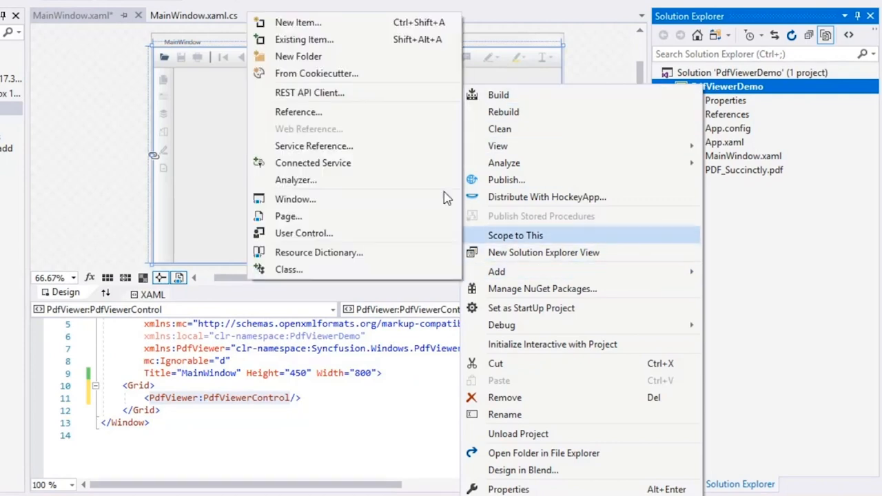
click(298, 22)
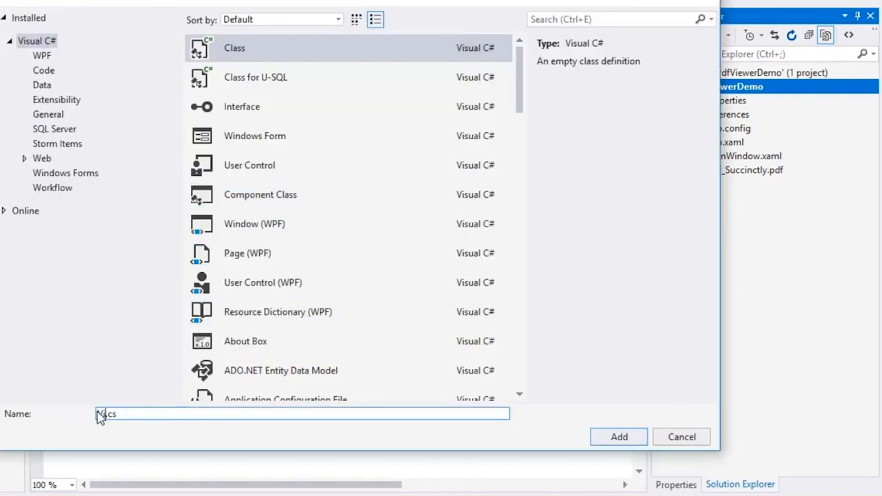
click(618, 436)
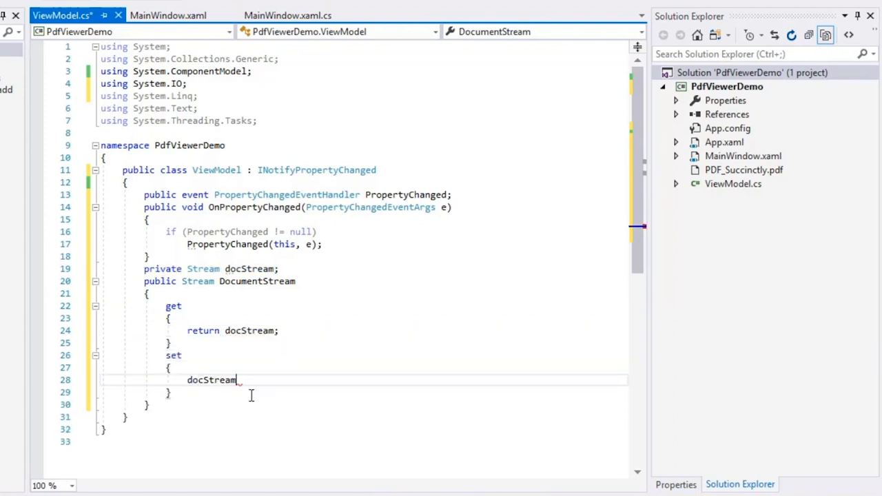
text(= value;)
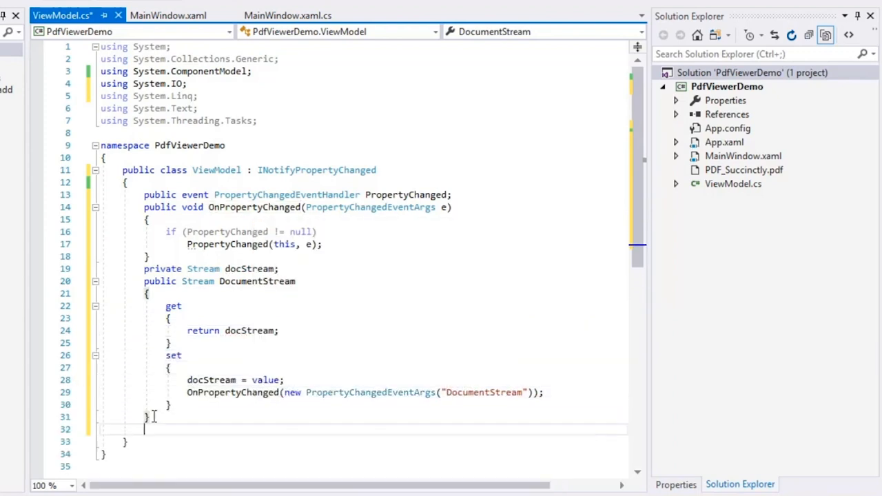
Write the ViewModel constructor opening PDF_Succinctly.pdf as a FileStream with FileMode.OpenOrCreate.
text(public ViewModel()
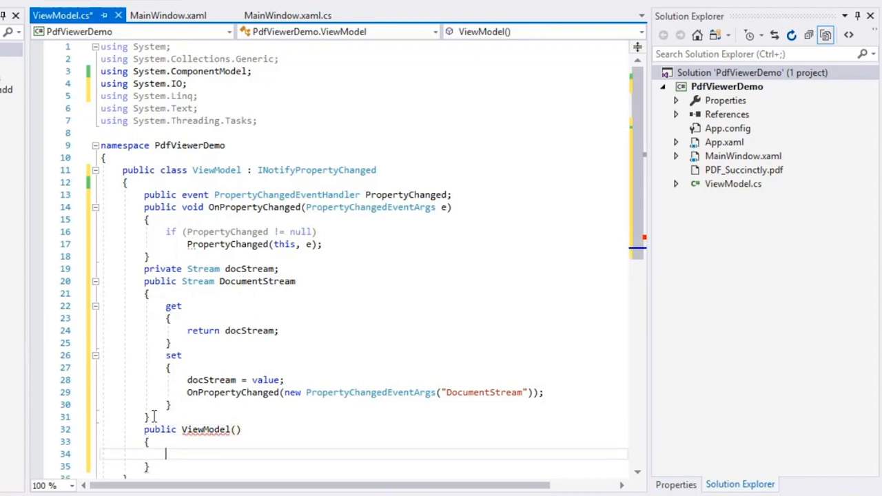
text(docStream = new)
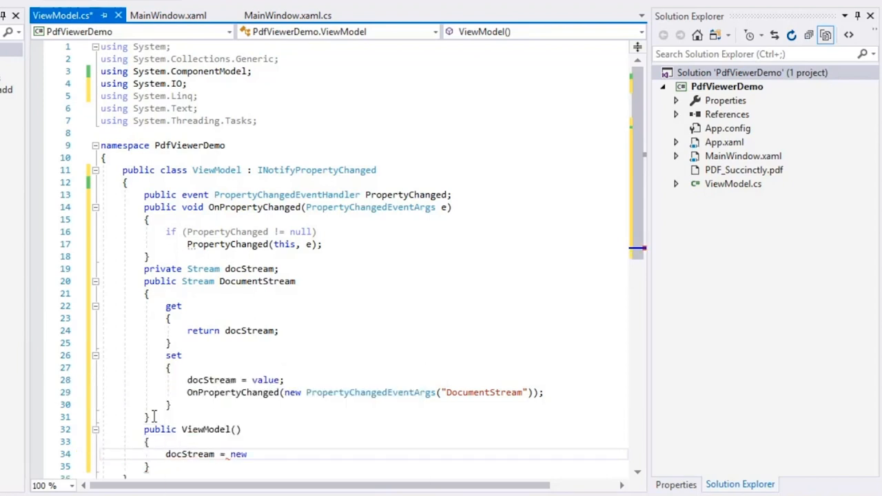
text(FileStream)
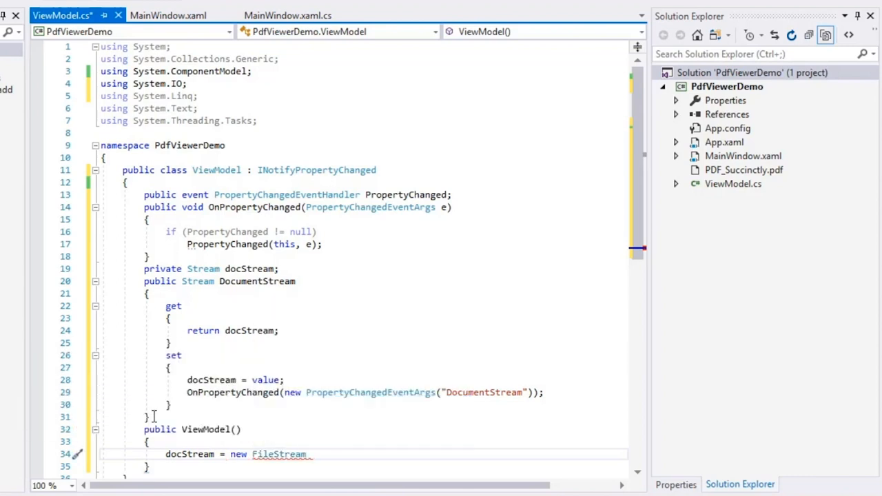
text((@"..\..\P)
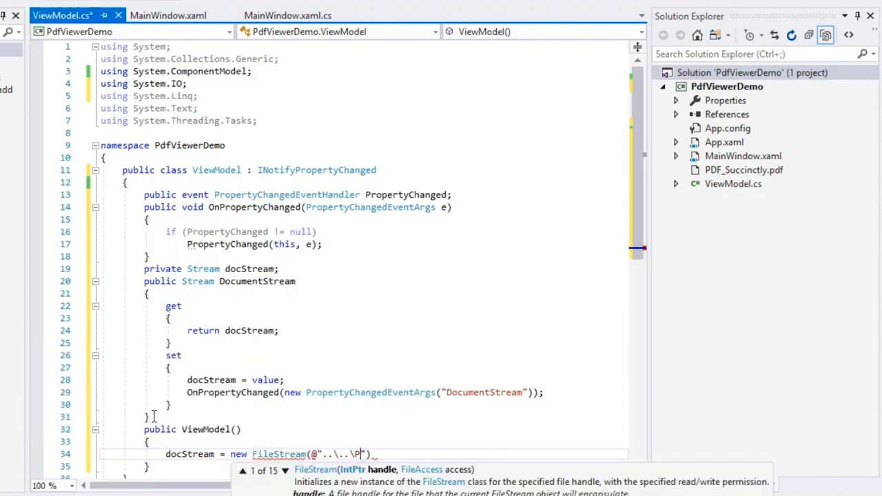
text(DF_Succinctly.pdf)
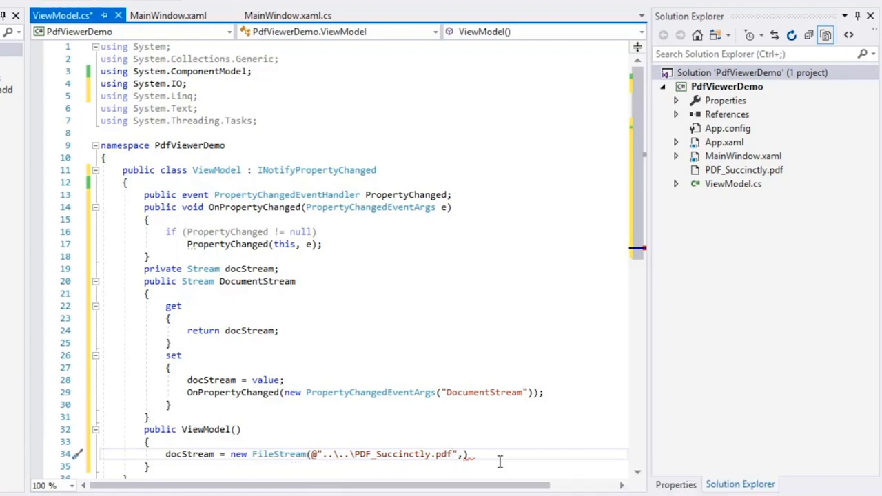
text(FileMode.OpenOrCreate)
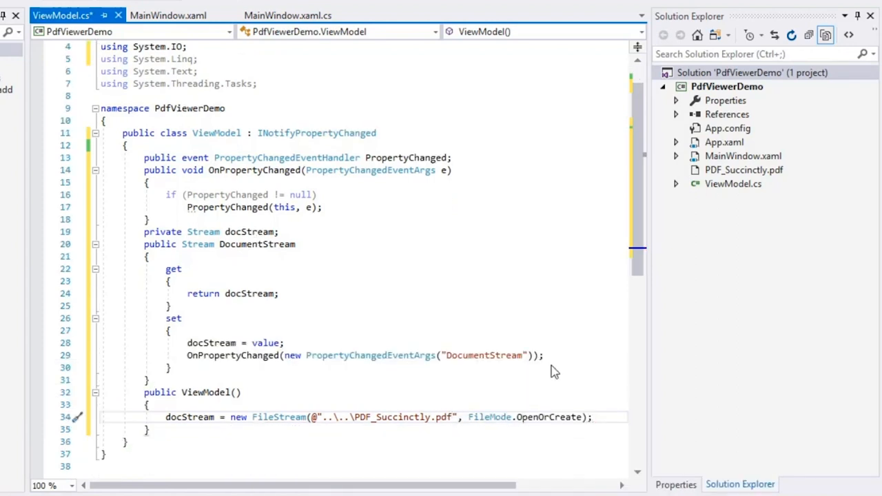
mouse_move(378, 310)
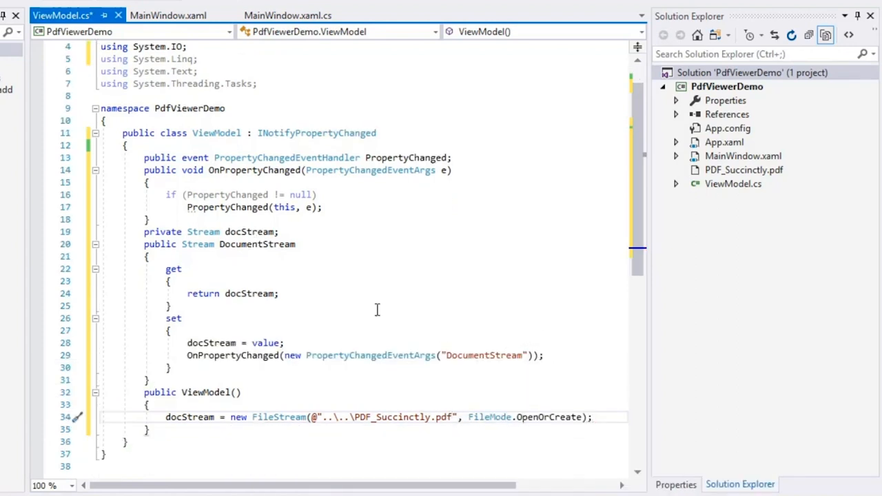
Bind ItemSource to {Binding DocumentStream} in MainWindow.xaml and run the app.
click(171, 15)
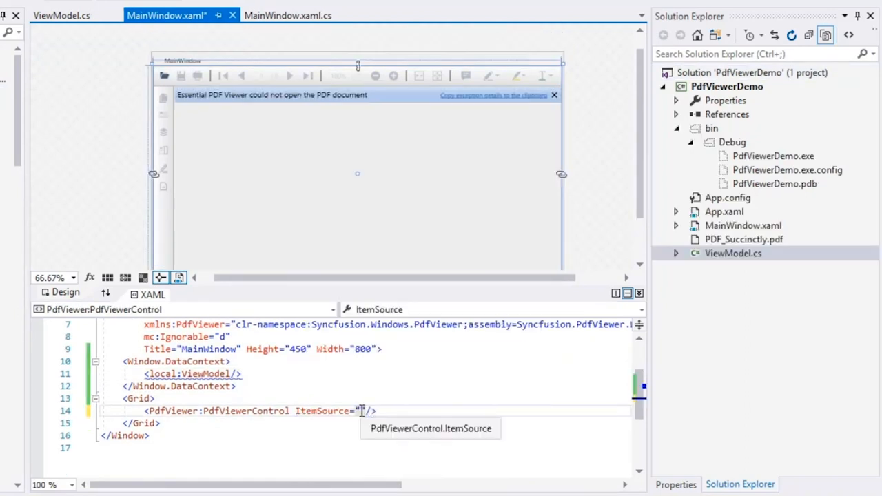
text(bin})
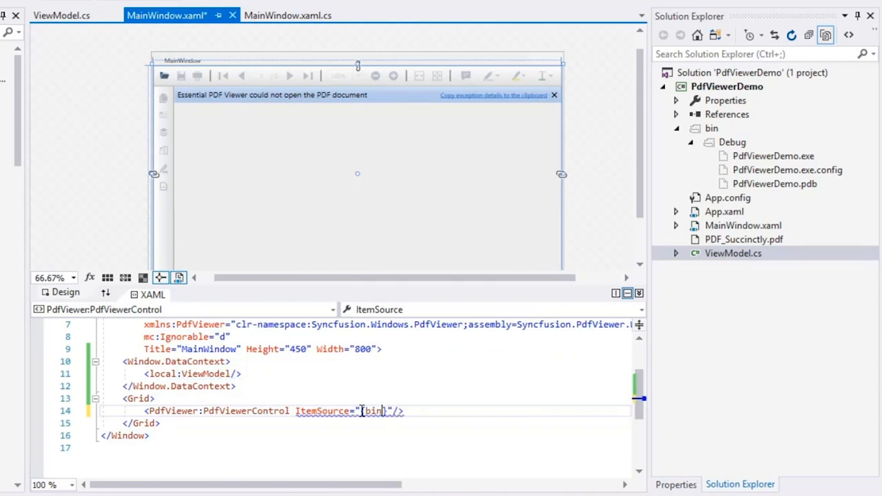
text({Binding DocumentStream})
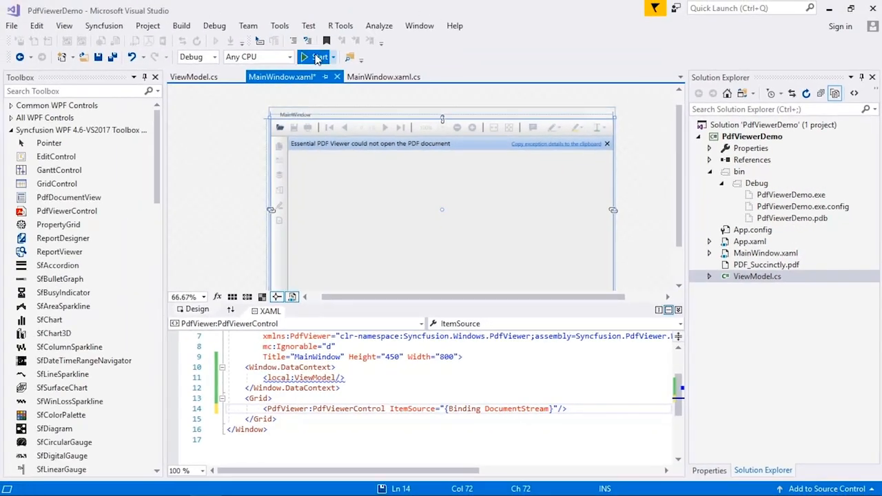
click(316, 57)
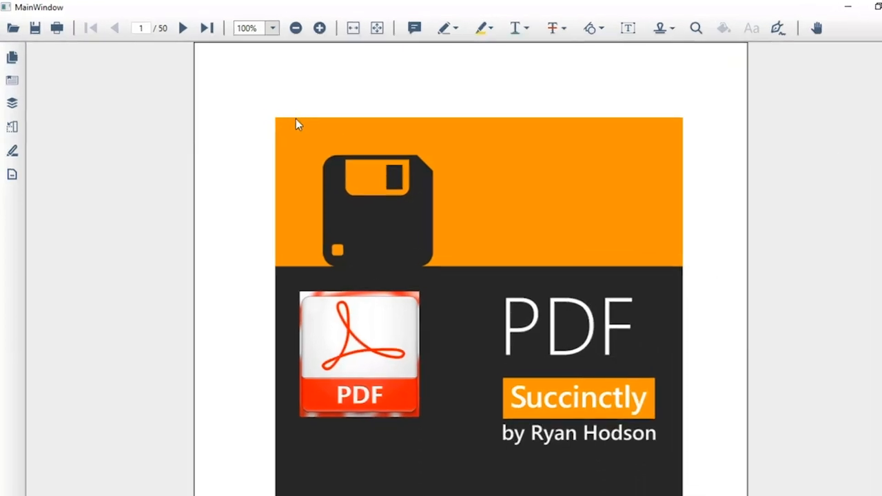
Try the viewer's zoom levels on the cover page: 150%, 200%, 100%, then fit width.
click(278, 27)
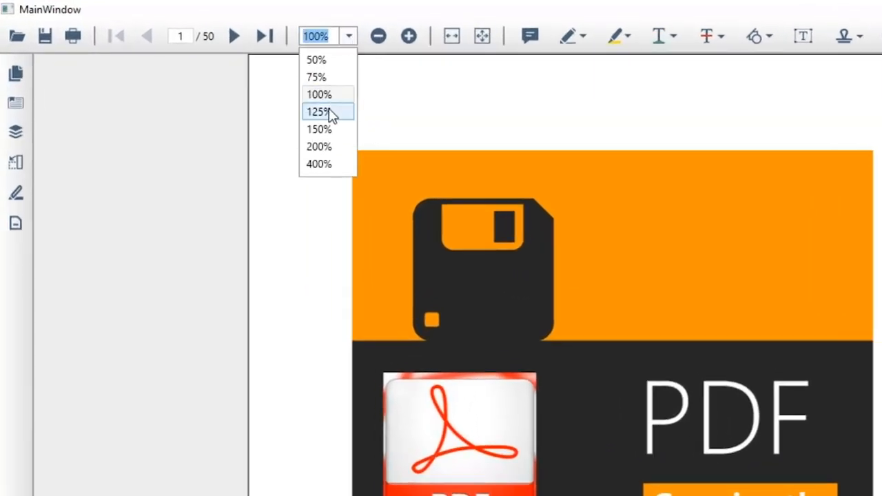
click(318, 129)
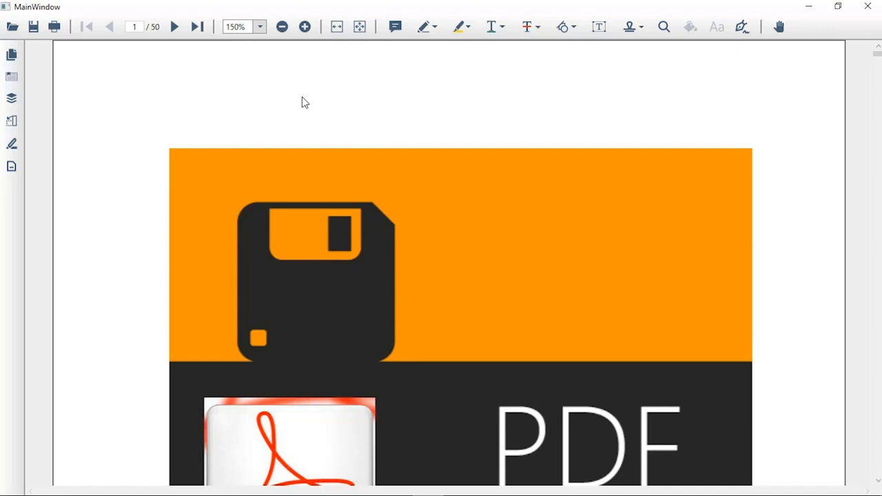
click(303, 26)
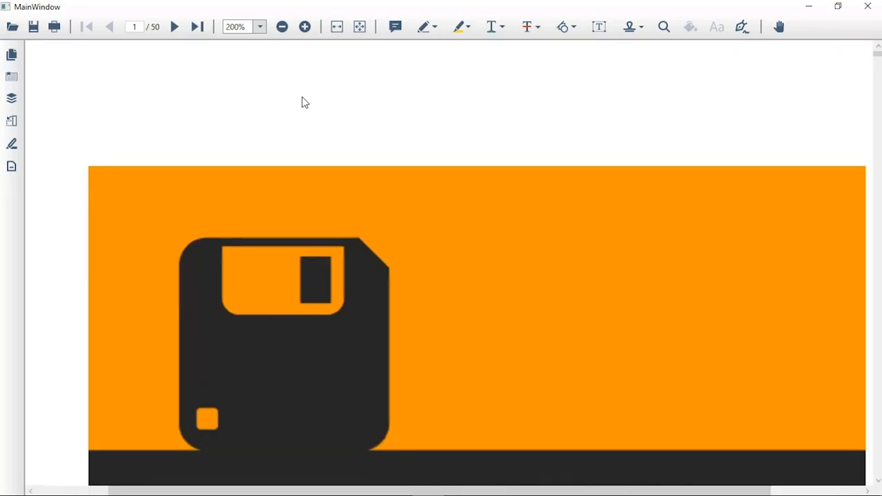
click(282, 26)
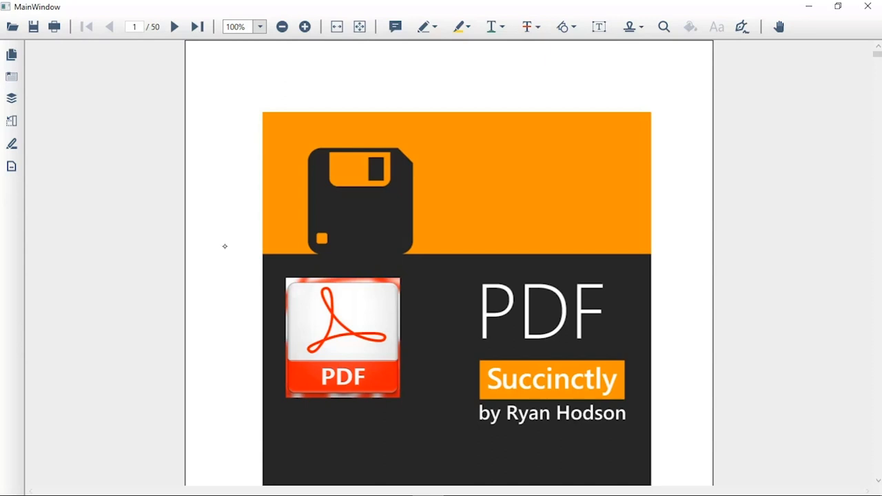
click(305, 27)
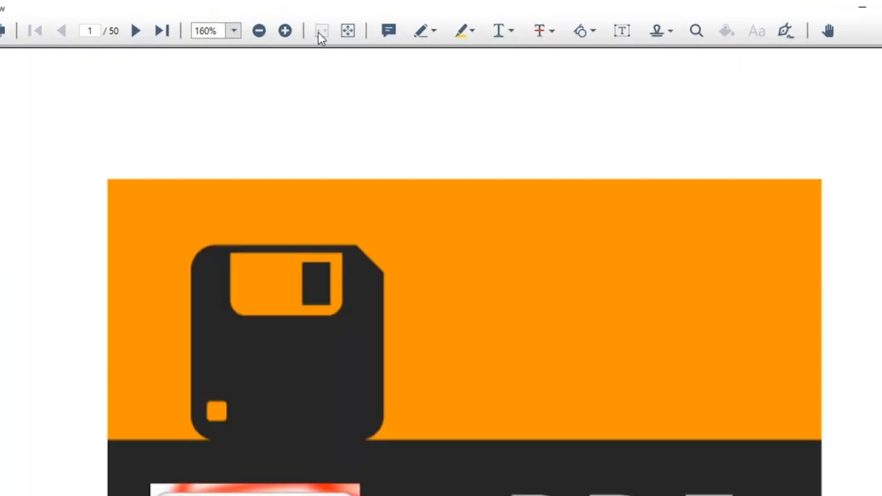
mouse_move(306, 119)
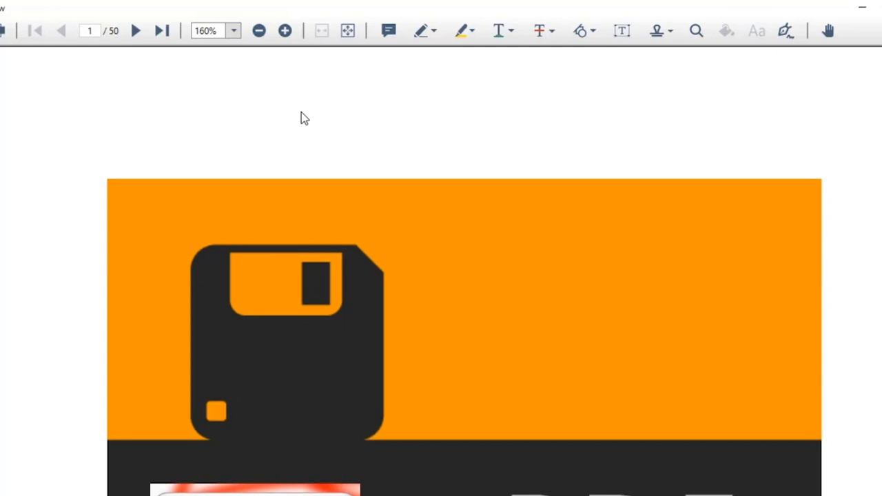
mouse_move(328, 108)
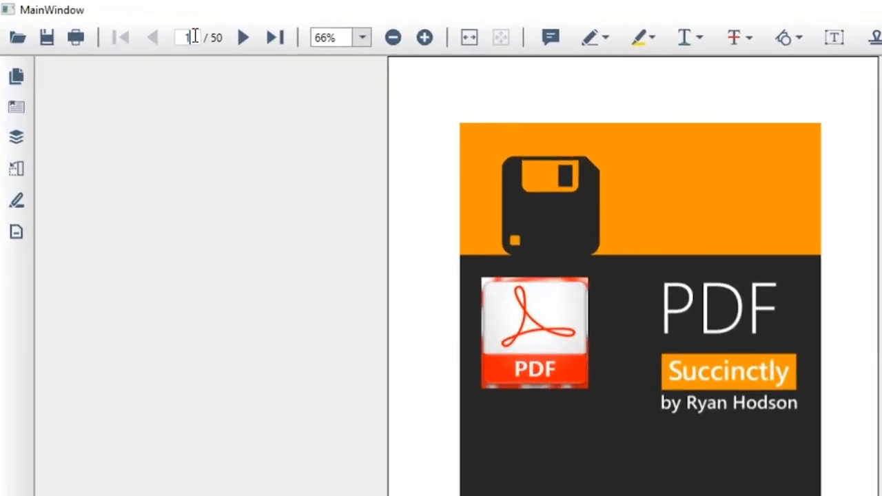
Jump to page 15 of the book using the page number box.
text(15)
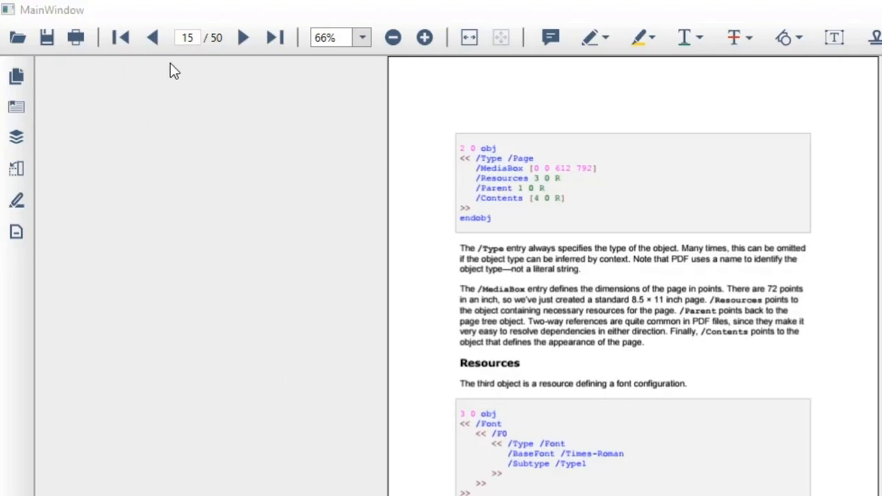
mouse_move(192, 151)
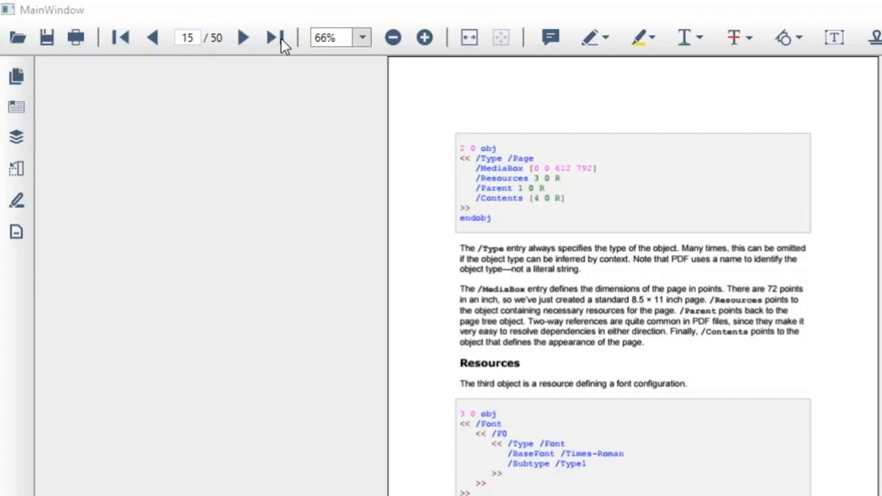
mouse_move(242, 39)
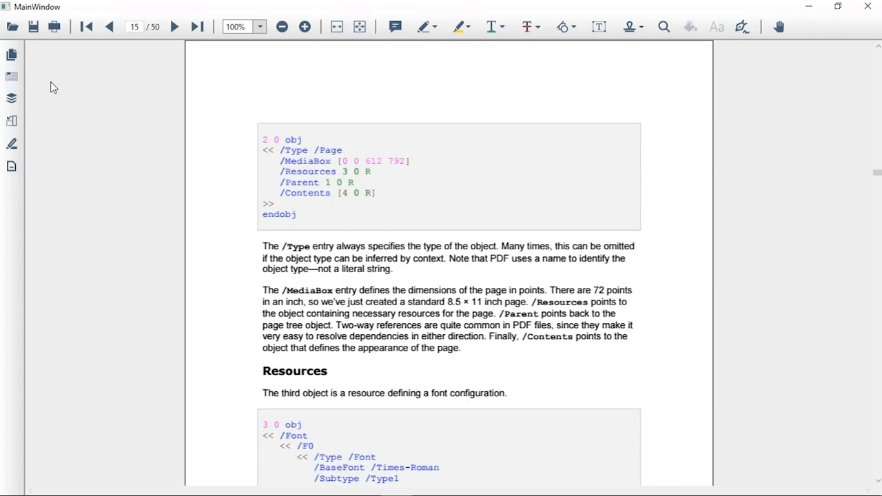
Use the thumbnails pane, resize the previews, go to page 3 and close the pane.
click(11, 54)
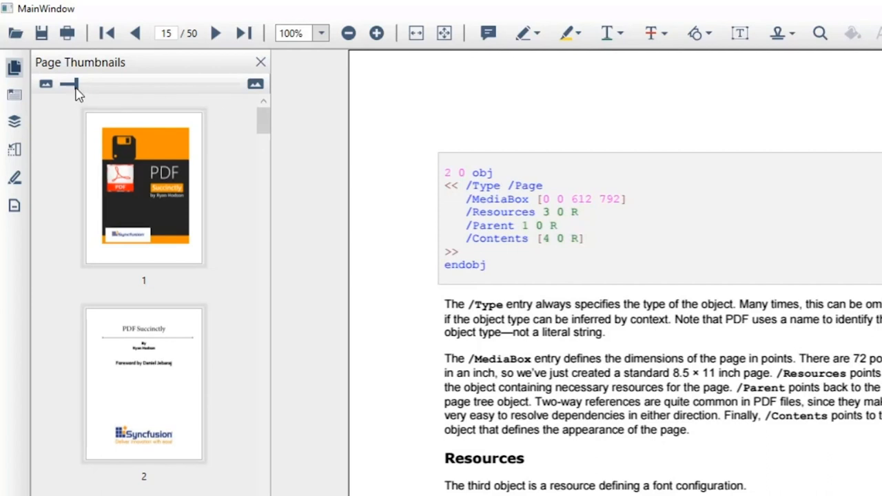
drag(69, 84, 94, 84)
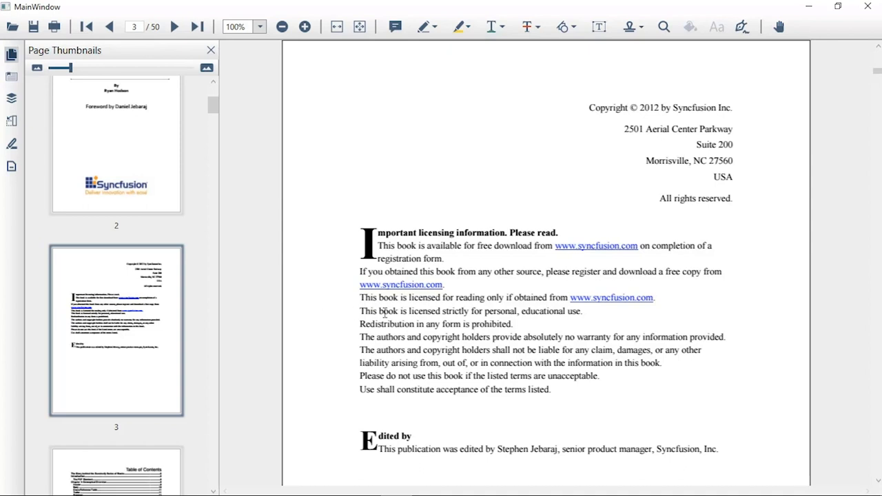
mouse_move(579, 267)
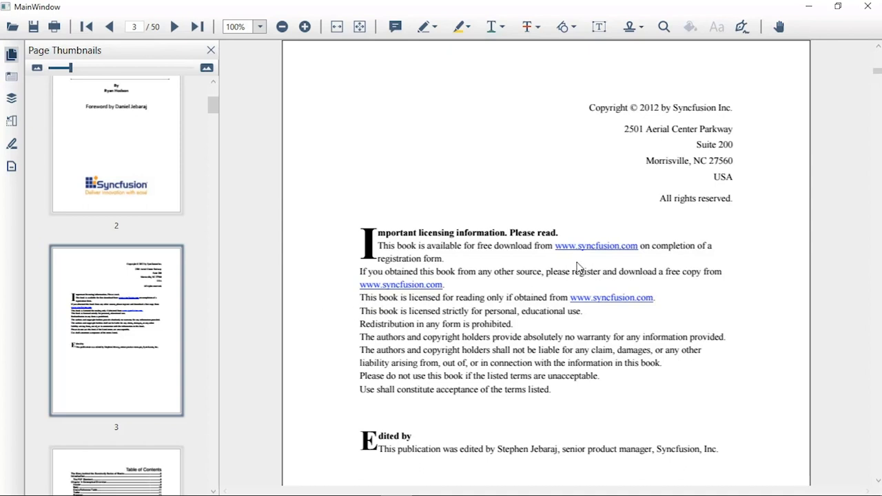
click(596, 245)
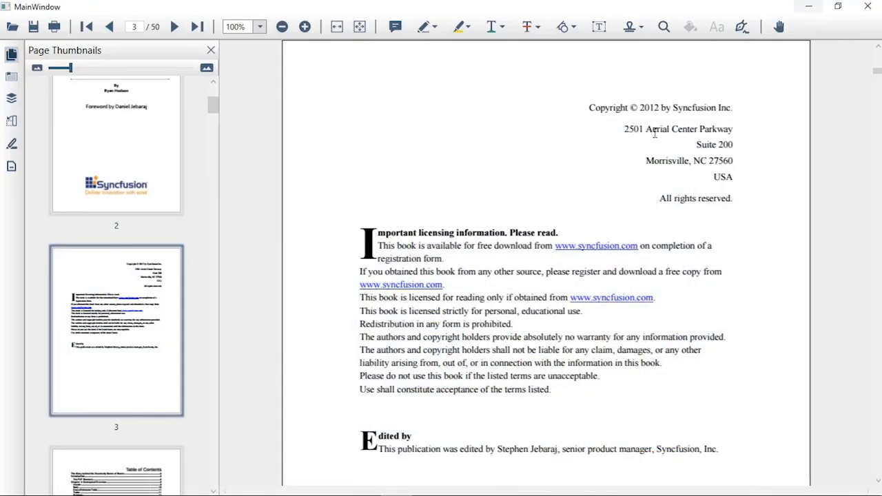
click(211, 50)
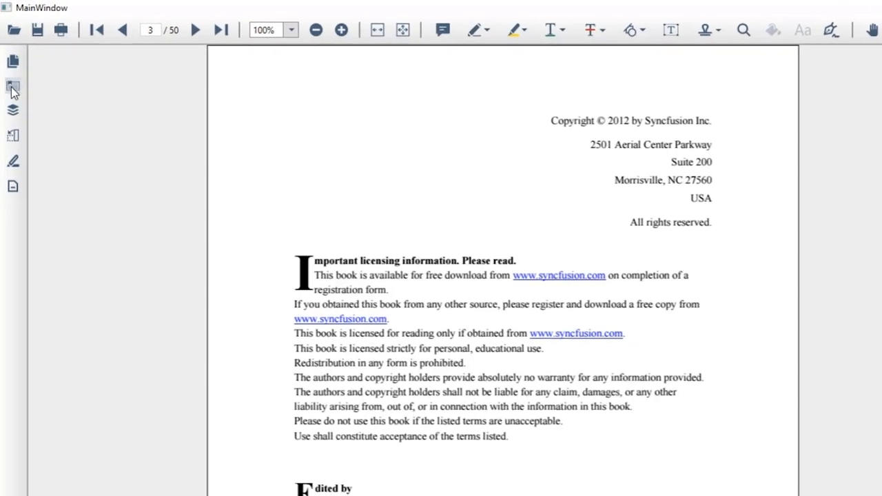
Use the bookmarks pane to reach Chapter 2, Building a PDF, via the Table of Contents.
click(12, 86)
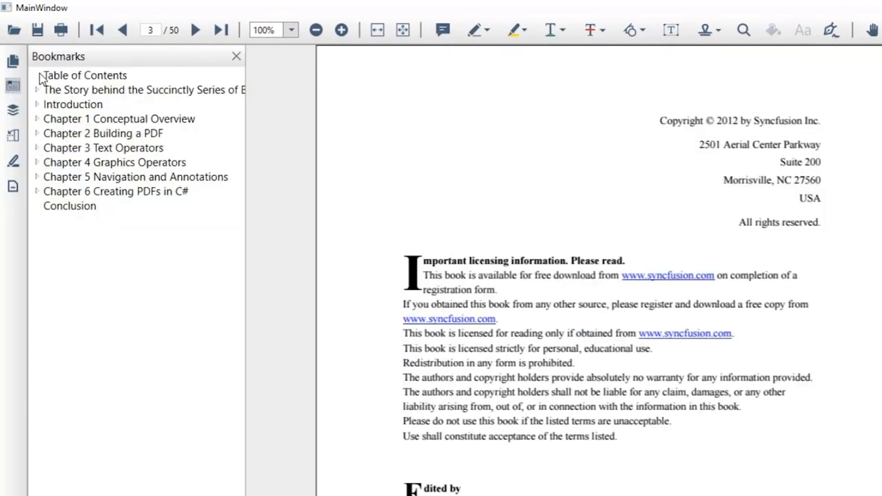
click(86, 74)
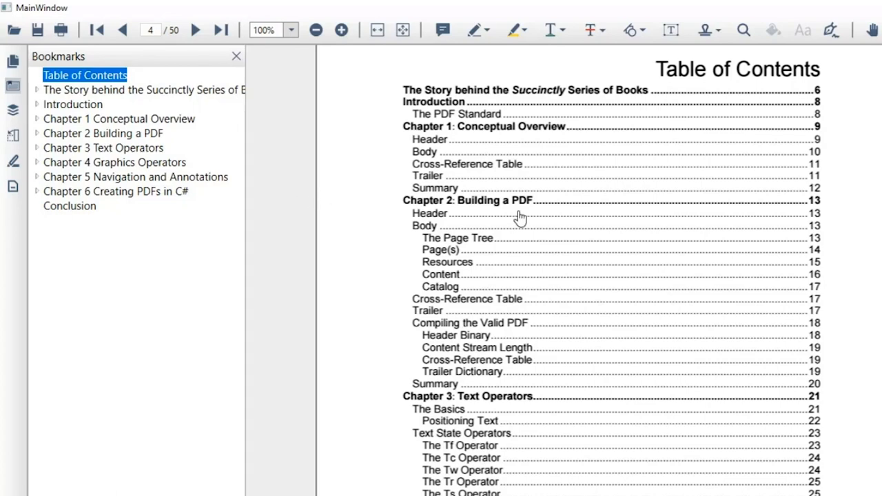
click(102, 132)
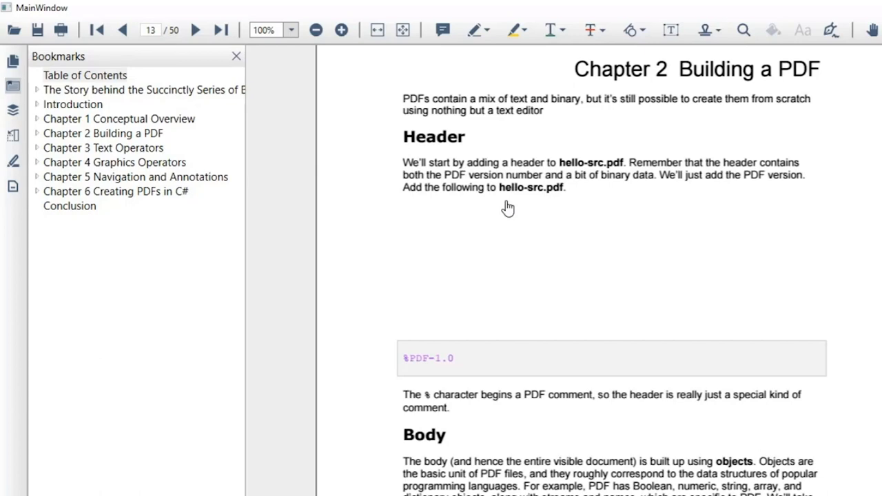
click(237, 55)
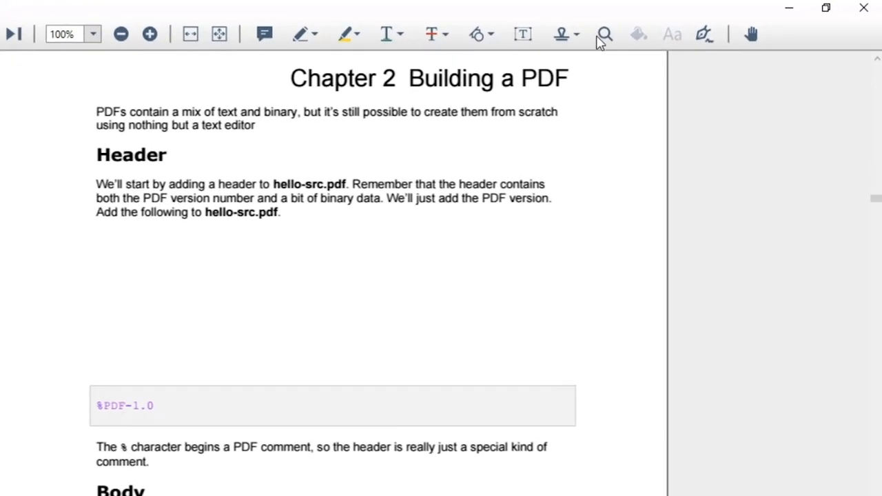
Search the book for 'navigation', step through two matches to Chapter 5, then close search.
click(604, 33)
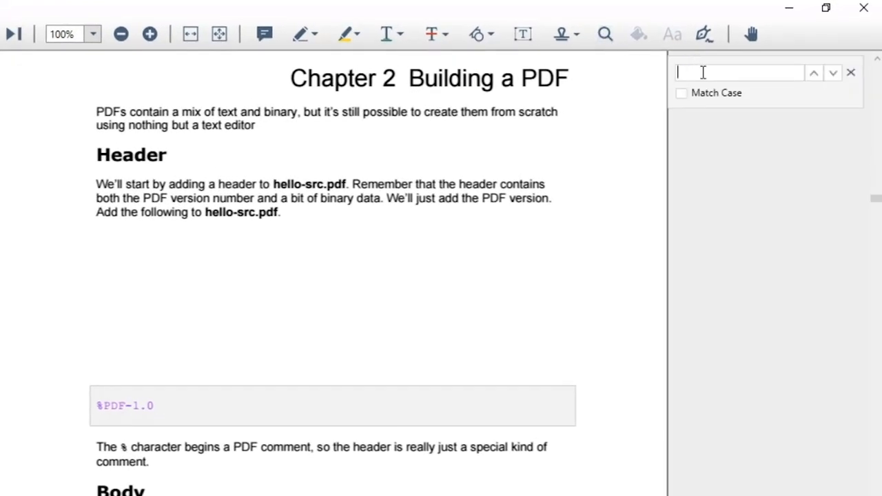
text(navigation)
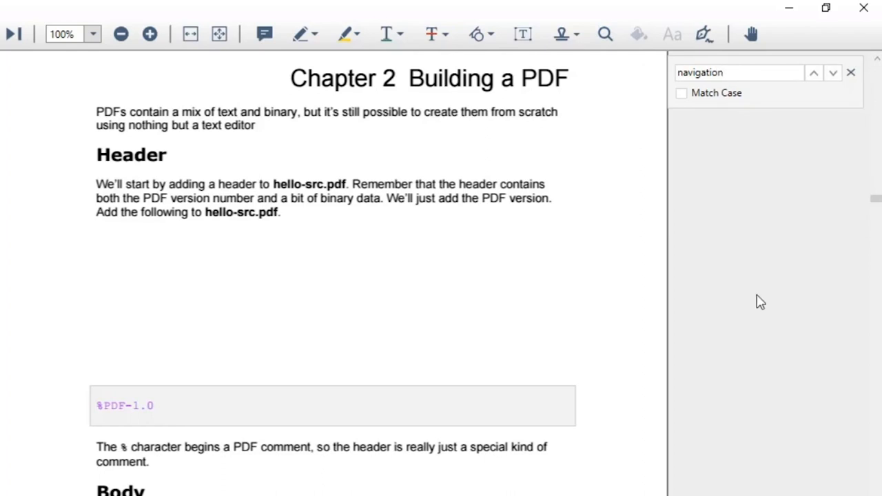
click(833, 71)
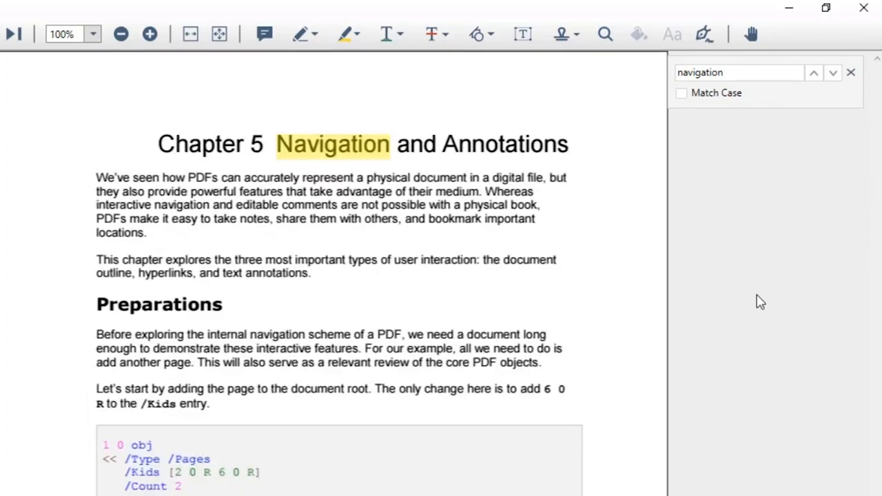
click(814, 71)
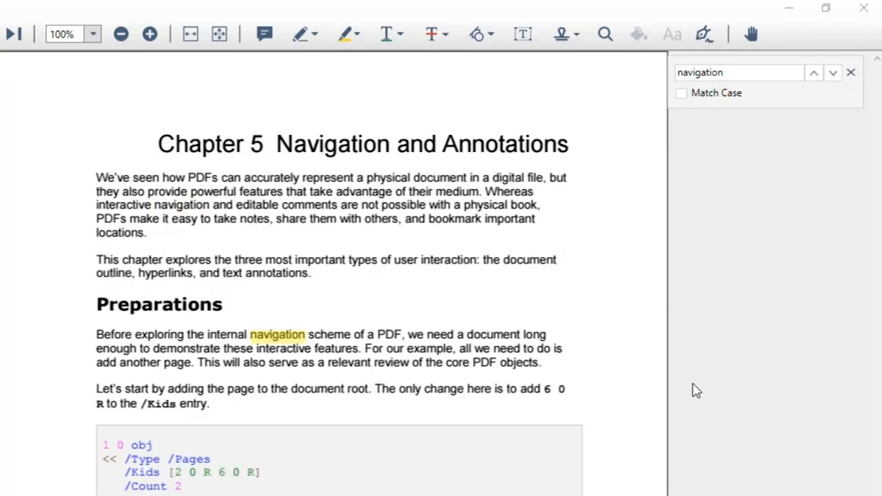
click(850, 72)
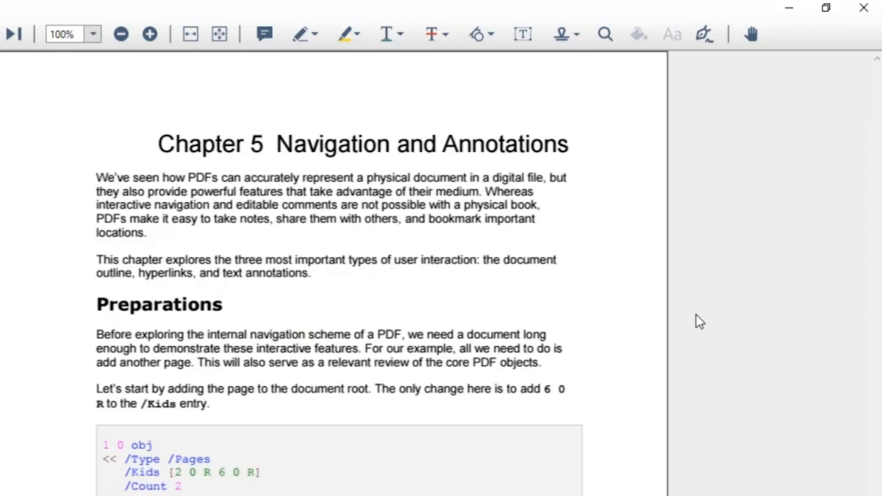
mouse_move(695, 319)
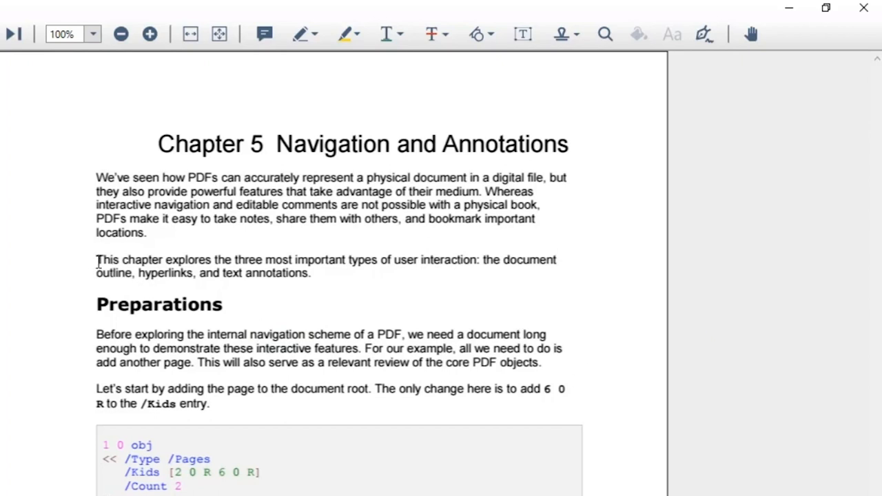
Select the 'This chapter explores…' paragraph and copy it.
drag(96, 260, 310, 273)
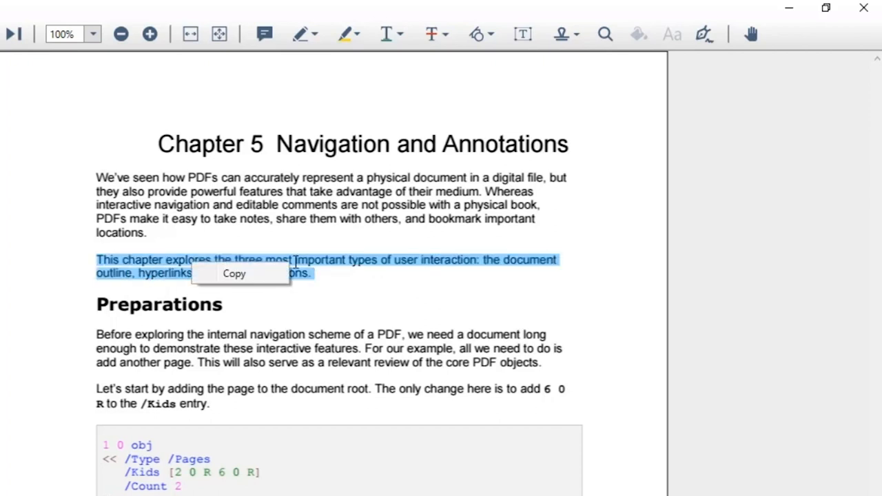
mouse_move(241, 273)
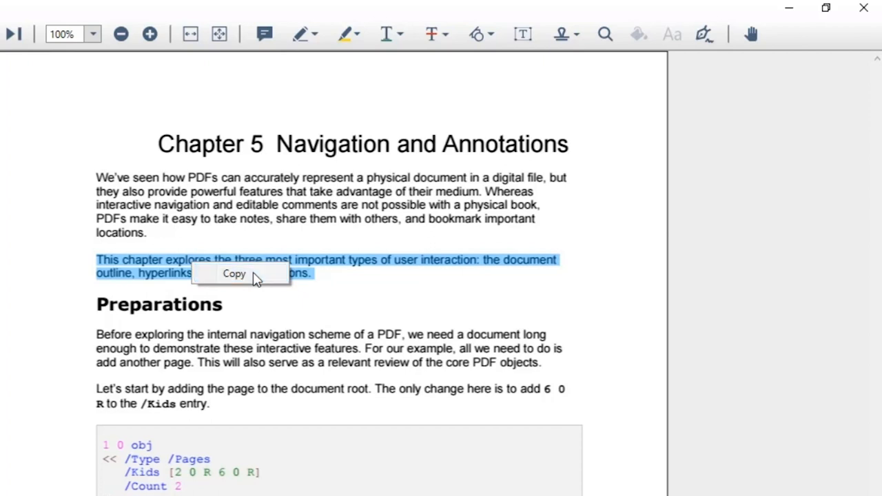
click(234, 273)
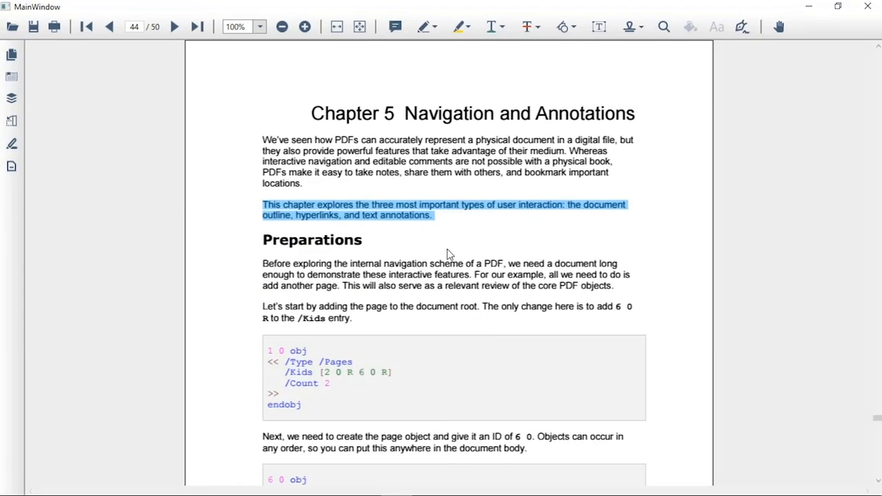
mouse_move(447, 268)
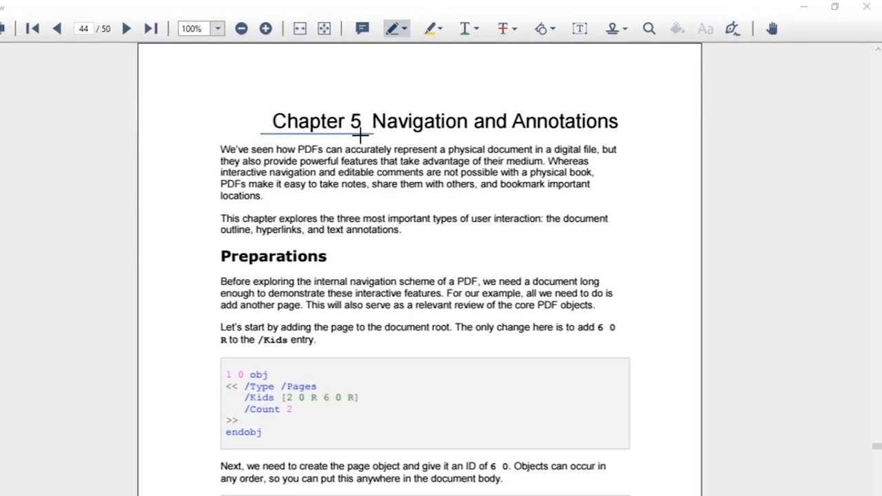
Attach a pop-up note reading 'Important' to the ink line under the Chapter 5 title.
right_click(359, 135)
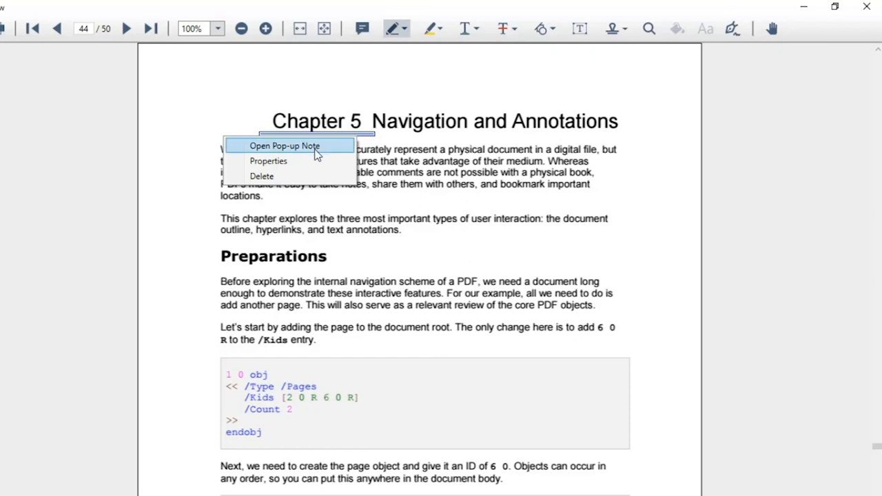
click(284, 146)
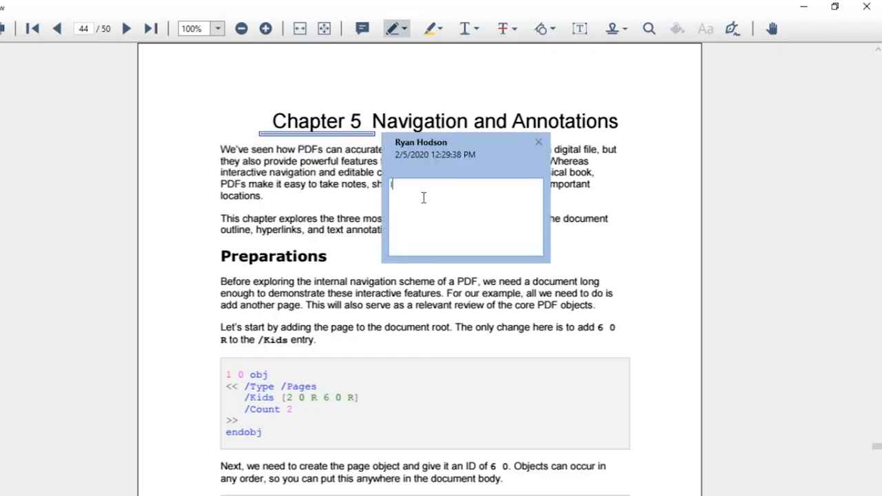
text(Important)
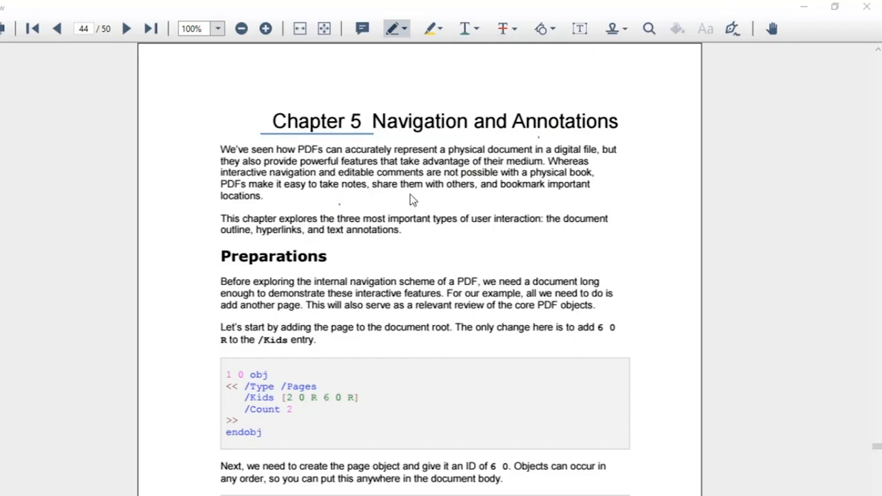
Place a Standard DRAFT stamp at the top left of the Chapter 5 page.
click(543, 27)
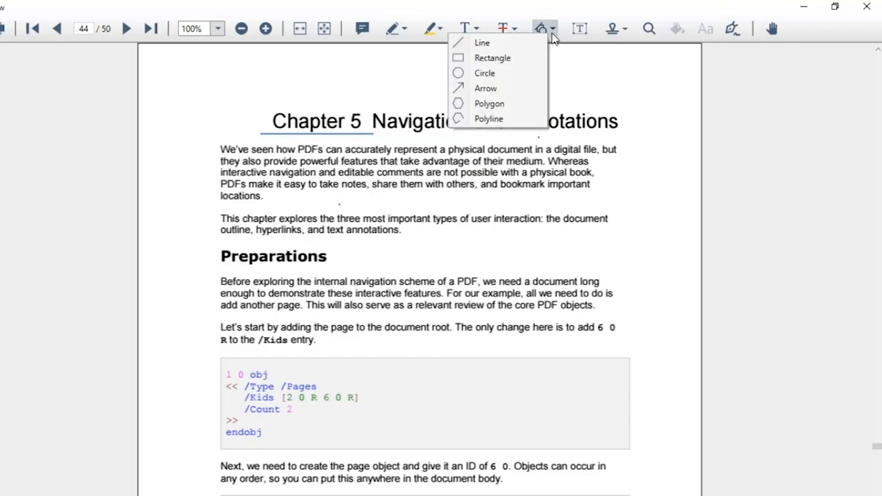
mouse_move(486, 73)
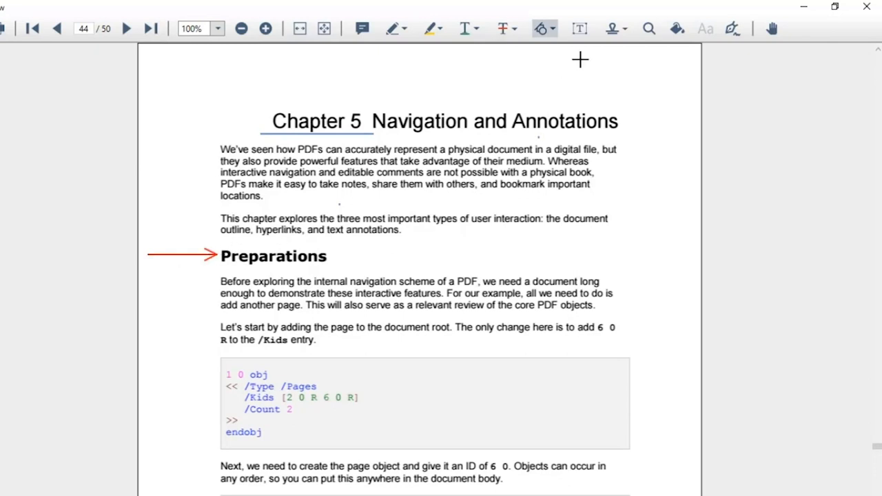
click(612, 27)
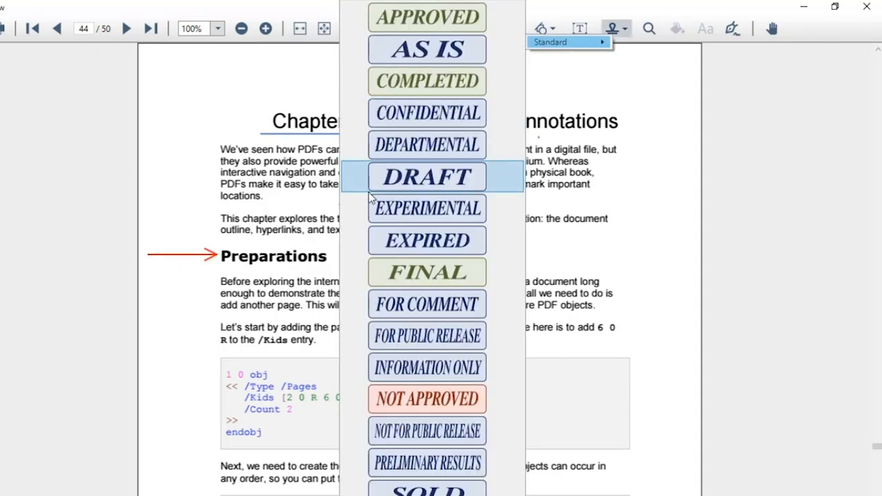
click(428, 176)
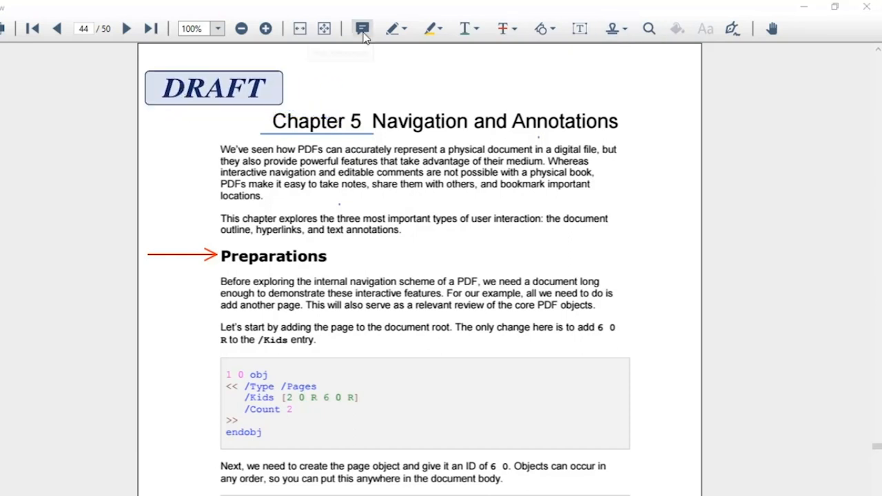
mouse_move(362, 27)
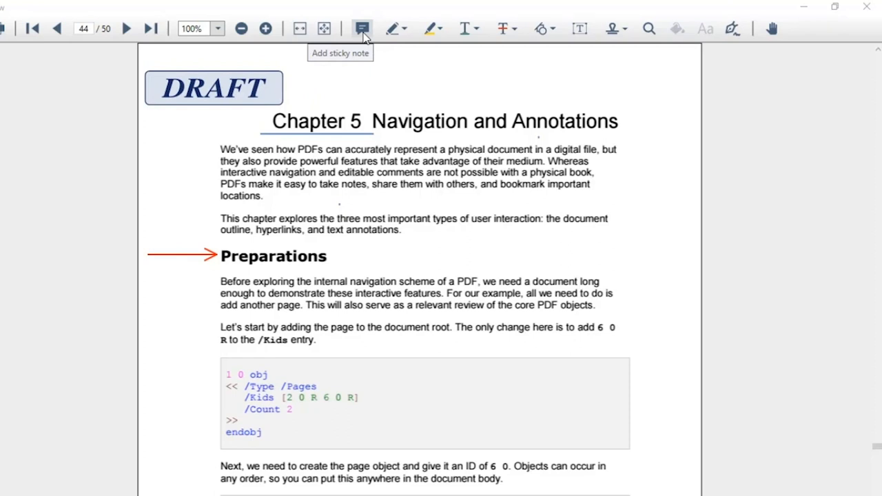
Place a sticky note beside the code block and set its icon to Paragraph in Properties.
click(361, 27)
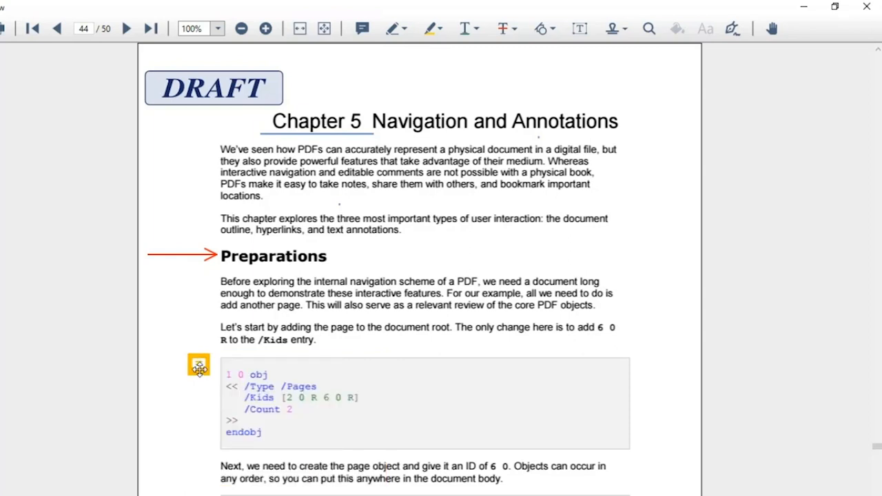
right_click(198, 366)
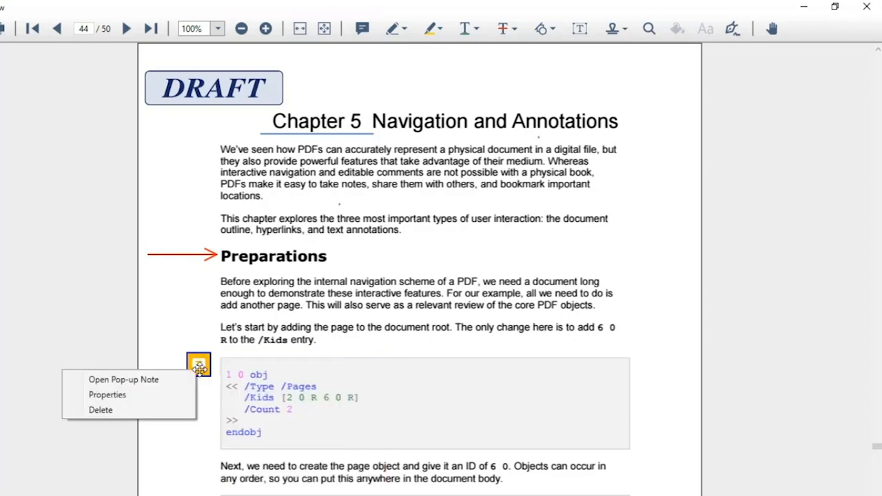
mouse_move(163, 398)
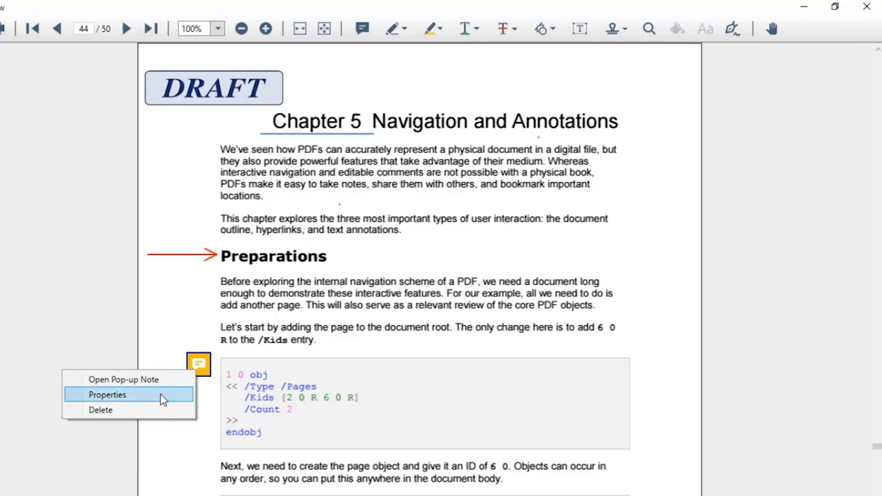
click(107, 394)
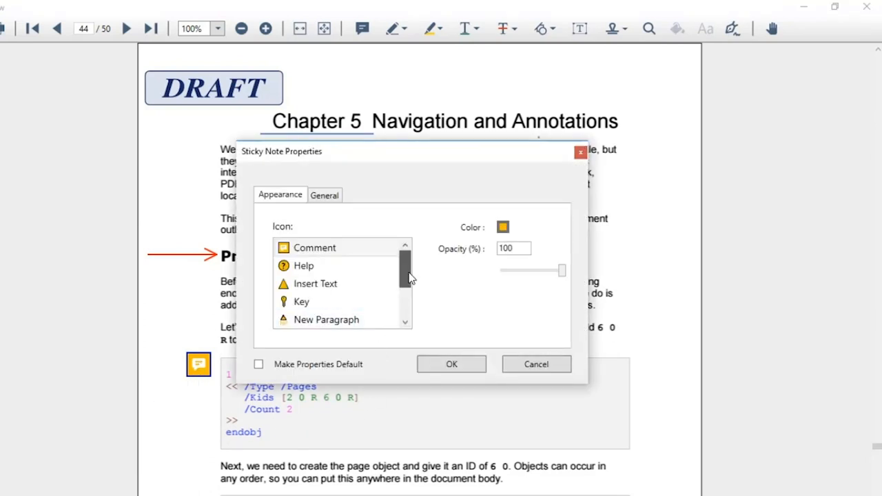
scroll(down, 3)
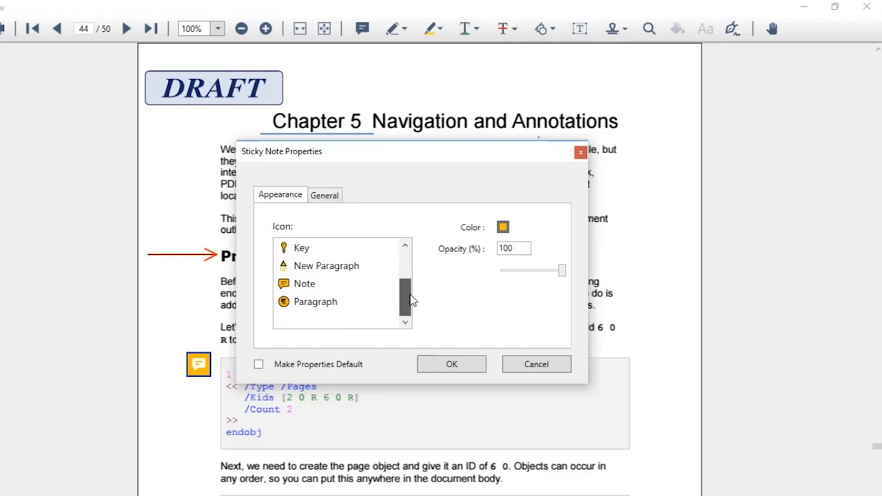
click(314, 300)
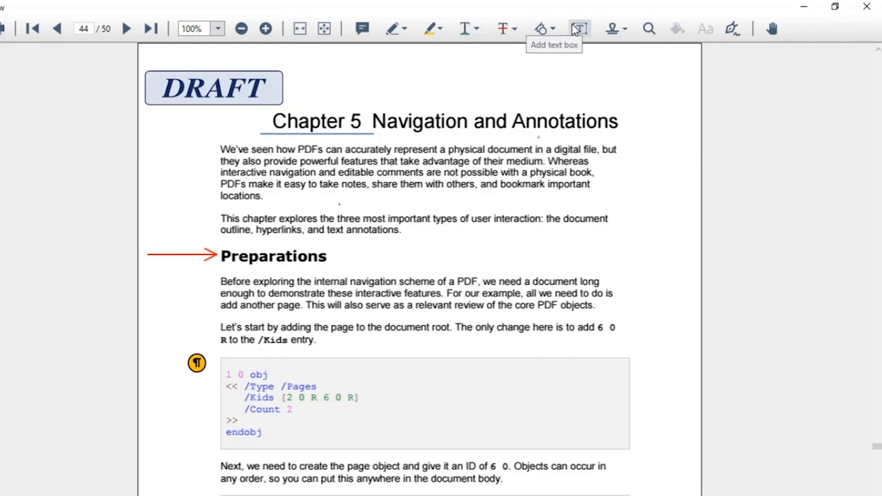
Draw an empty text box to the right of the Preparations heading.
drag(598, 240, 701, 295)
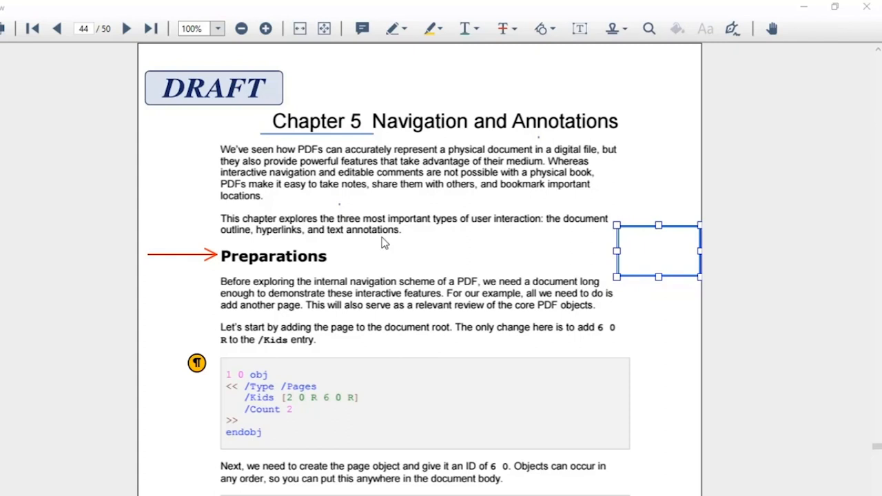
mouse_move(425, 99)
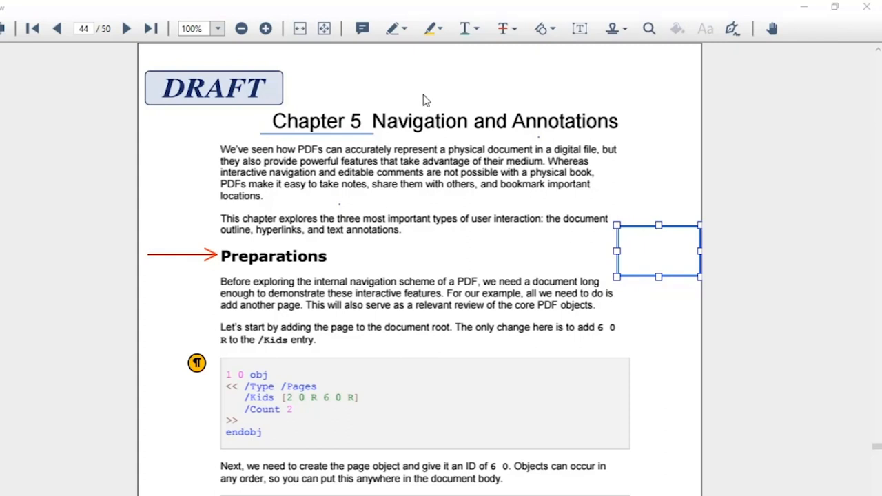
mouse_move(468, 28)
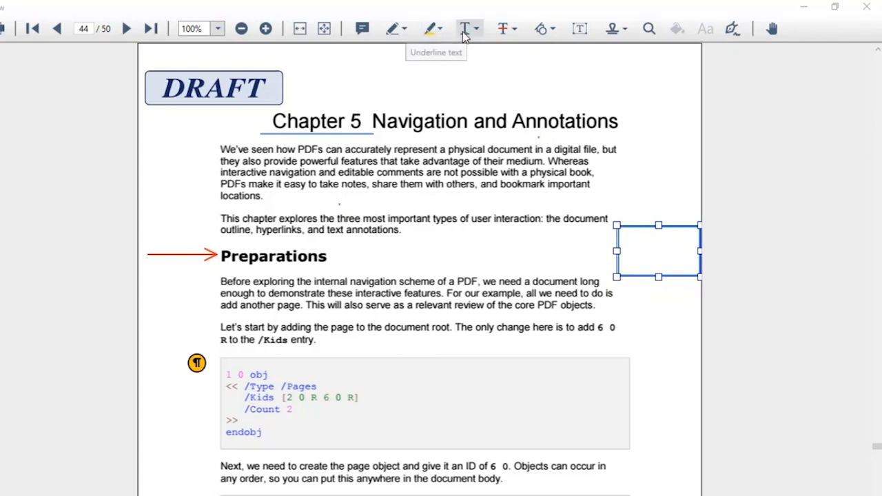
mouse_move(504, 27)
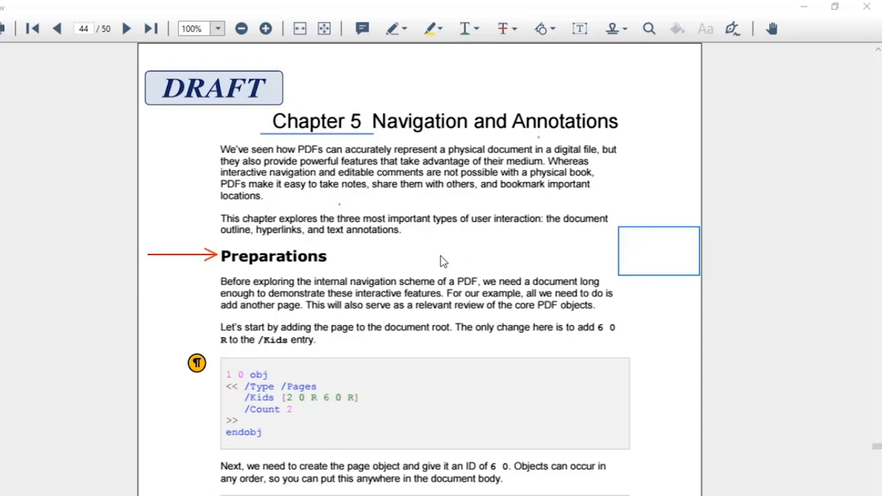
mouse_move(695, 130)
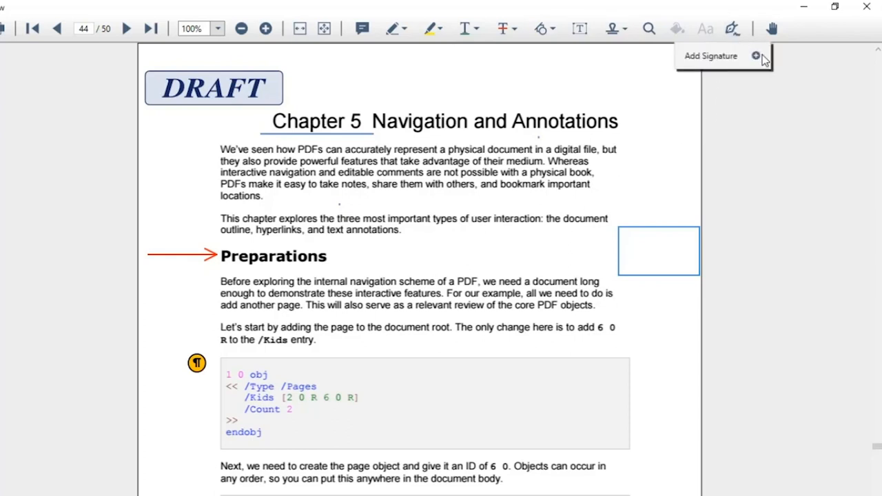
Draw a signature in the Create Signature dialog and apply it to the page.
click(712, 55)
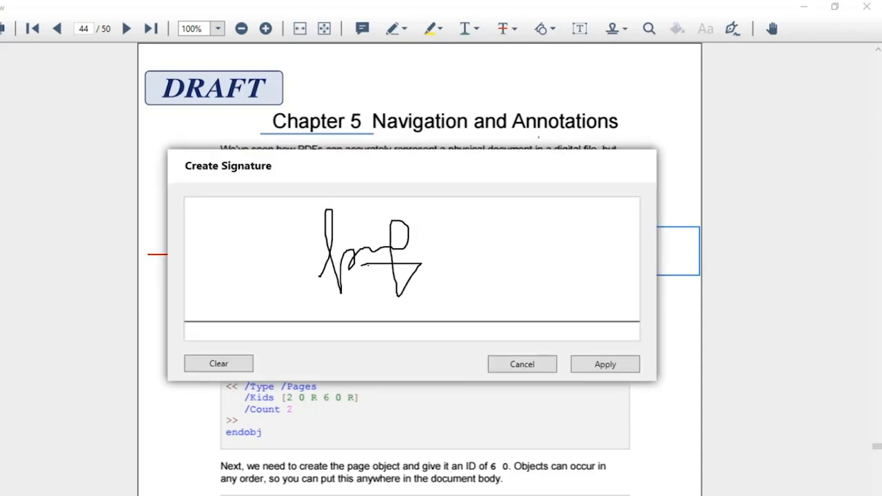
click(604, 364)
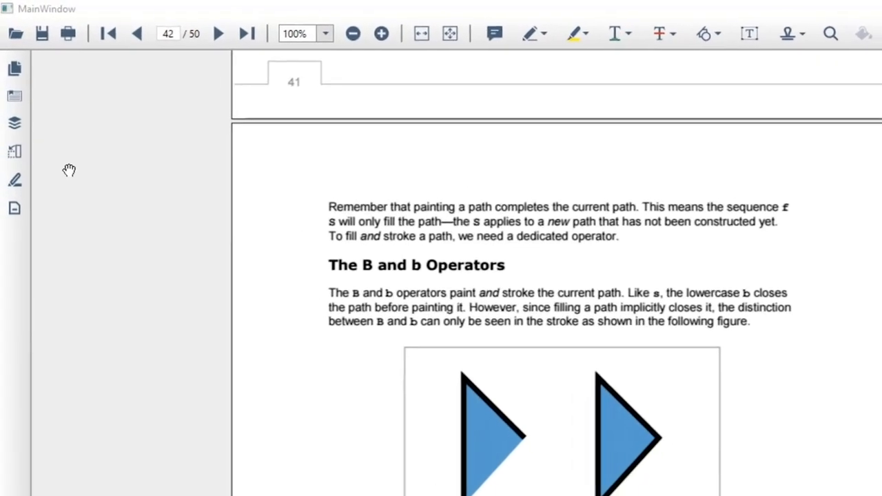
mouse_move(14, 154)
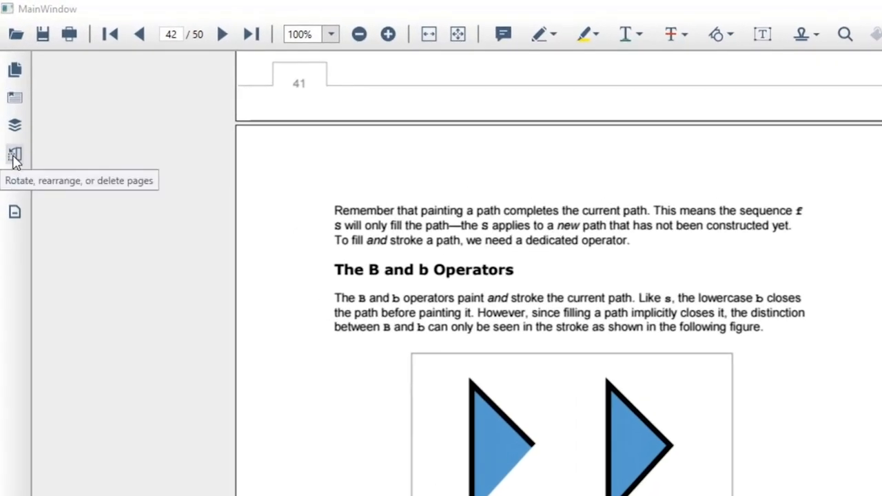
In the page organizer, rotate page 3 counterclockwise and request its deletion.
click(14, 154)
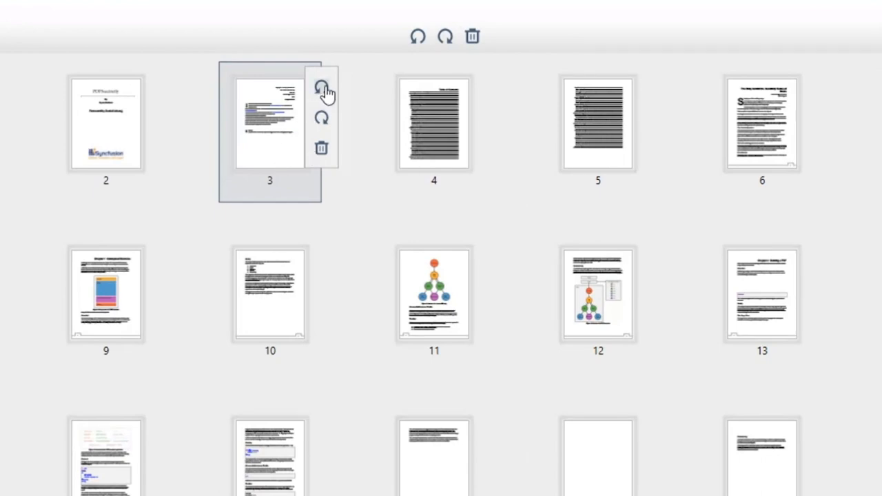
click(323, 91)
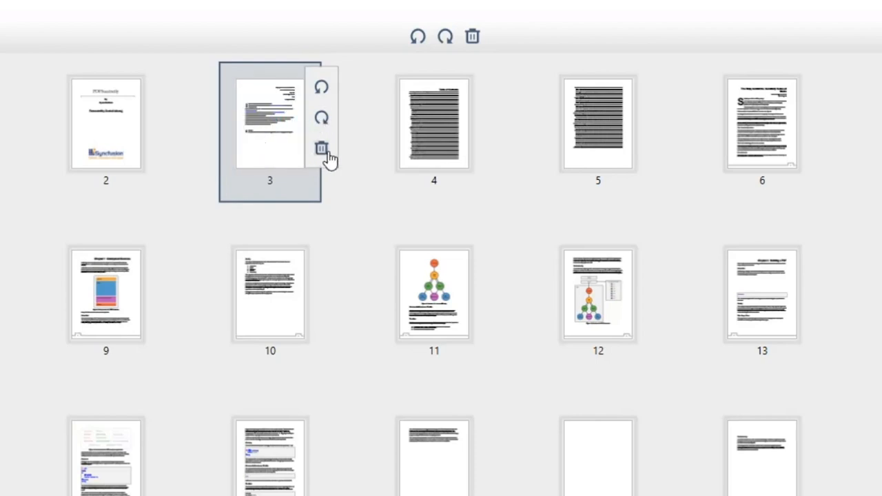
click(321, 149)
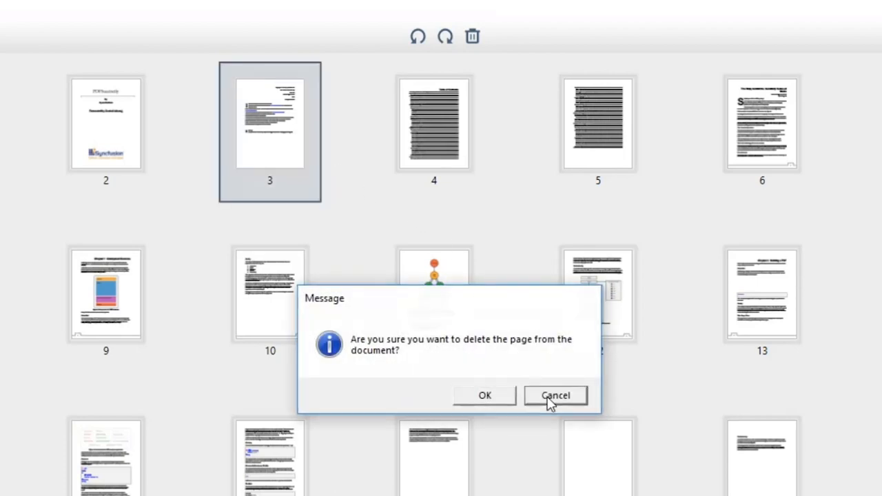
Cancel deleting page 3 and select pages 2 and 3 after rearranging them.
click(556, 394)
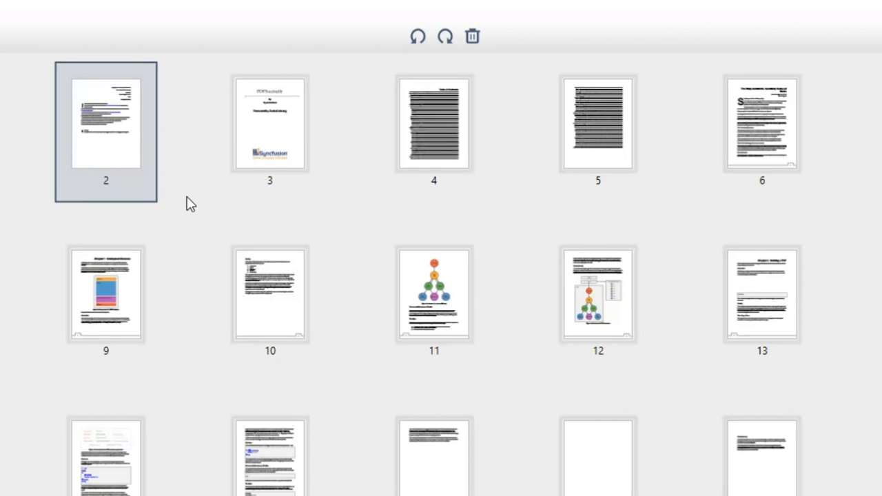
click(270, 131)
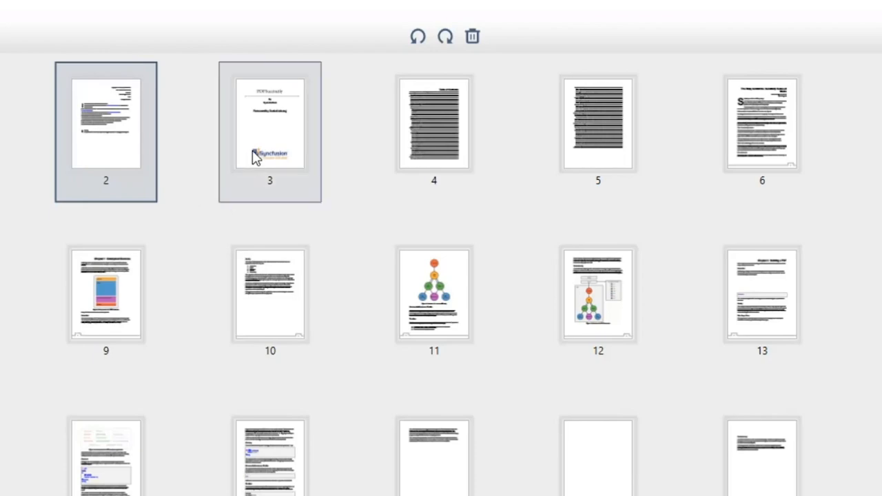
click(108, 292)
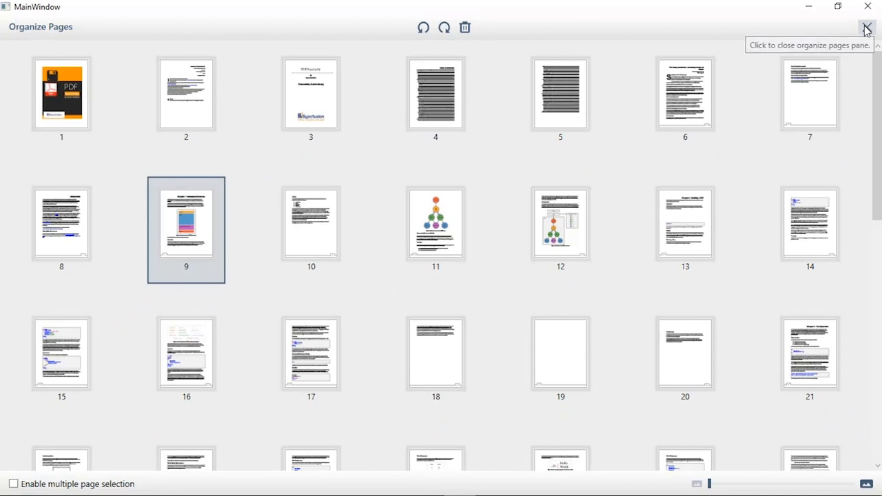
Close the organizer and mark the four-parts-of-a-PDF paragraph for redaction.
click(867, 28)
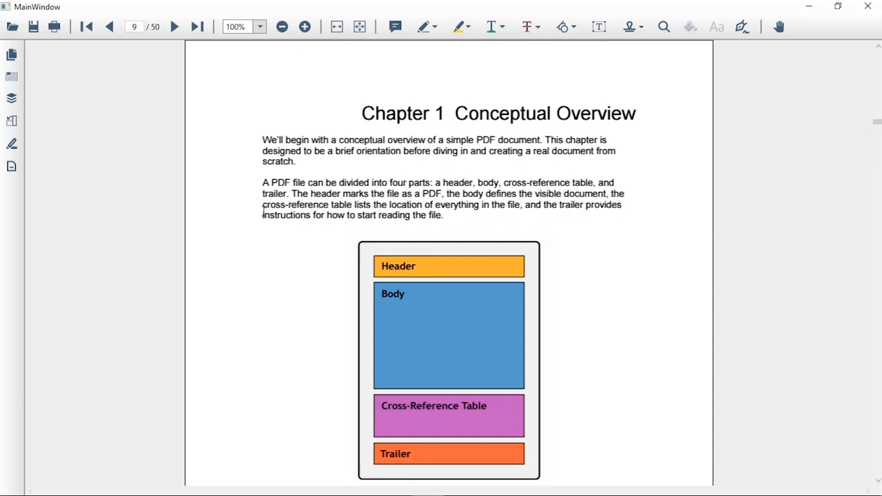
mouse_move(268, 179)
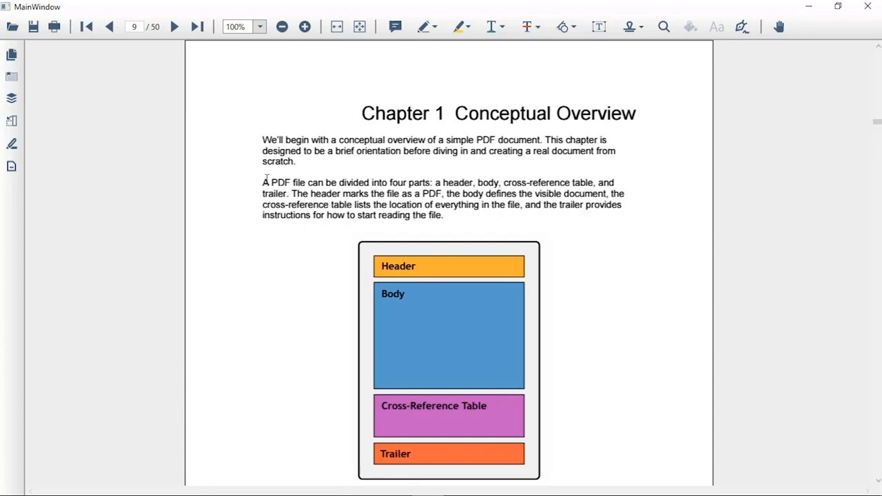
drag(265, 182, 443, 215)
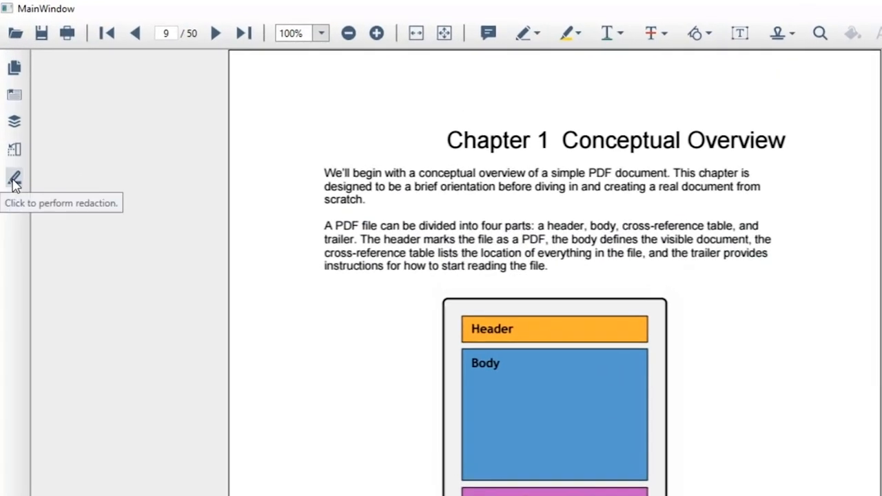
click(14, 178)
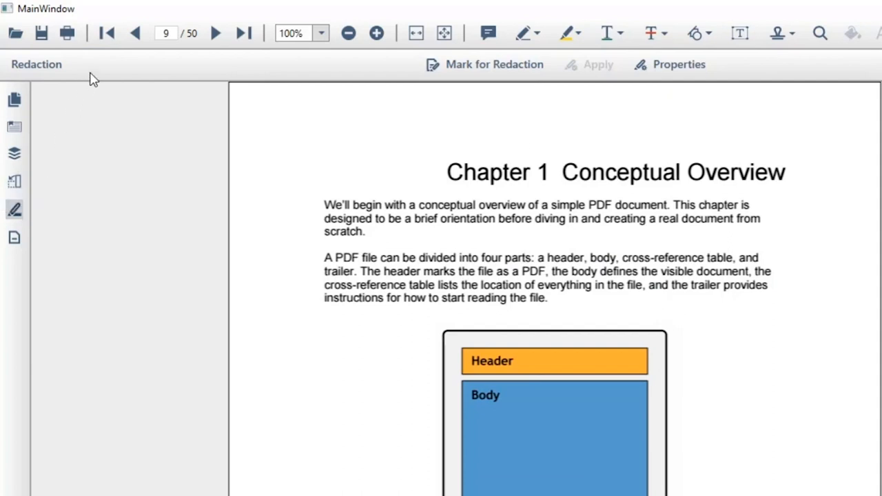
mouse_move(281, 75)
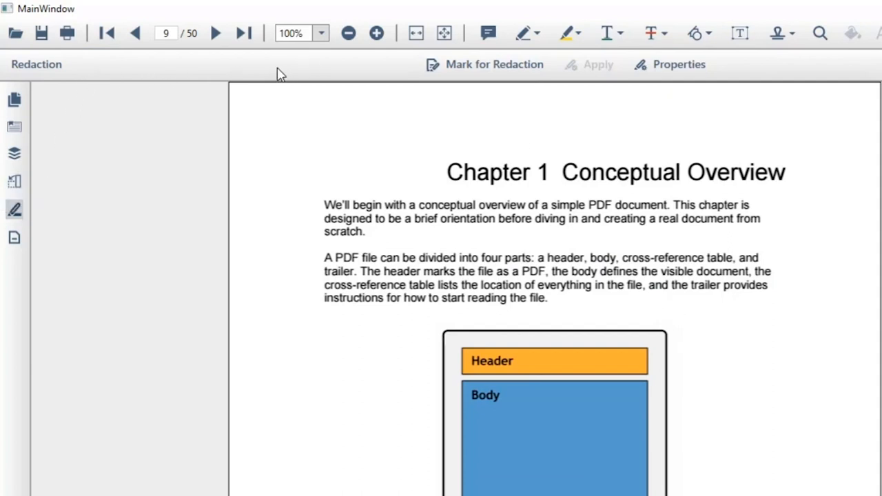
mouse_move(276, 154)
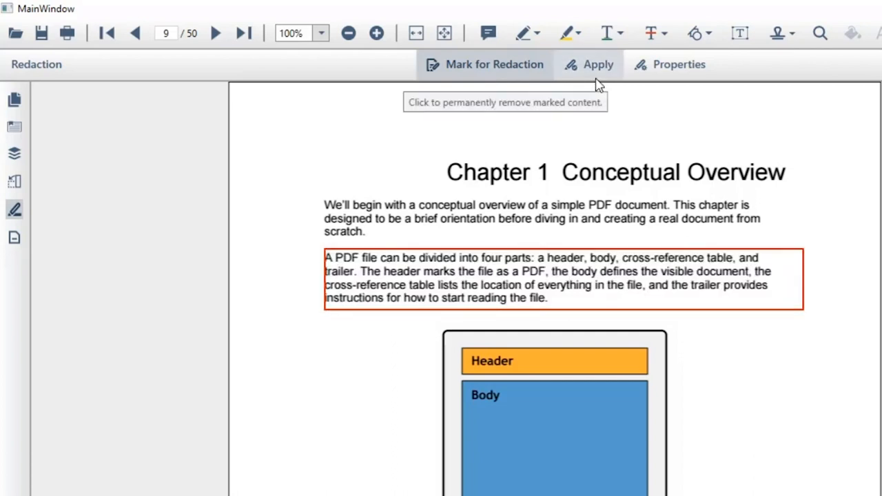
Apply the redaction permanently and confirm the warning.
click(598, 65)
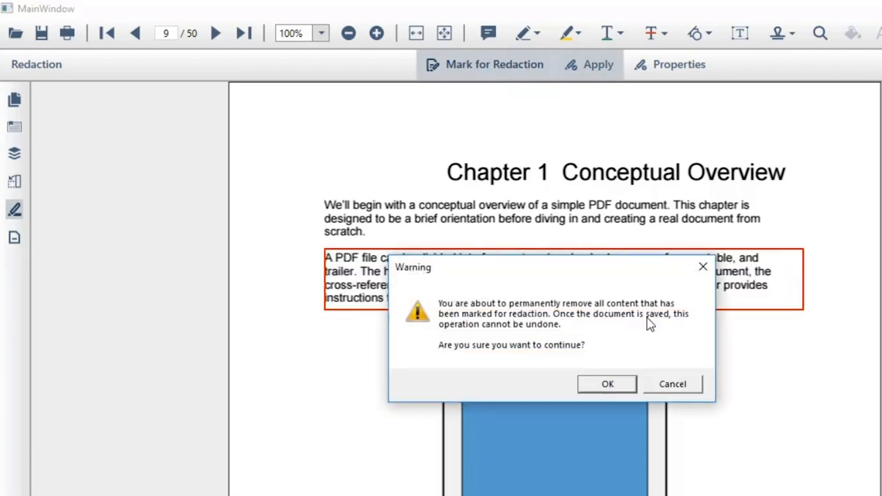
click(607, 384)
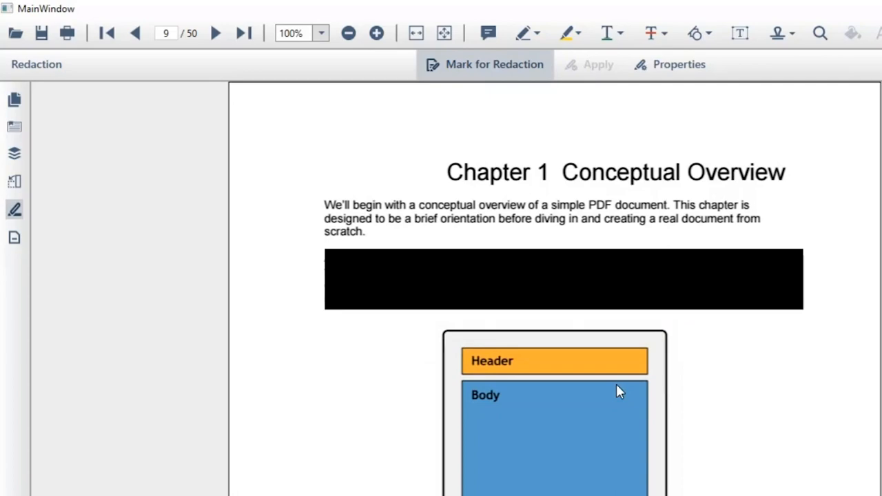
click(105, 34)
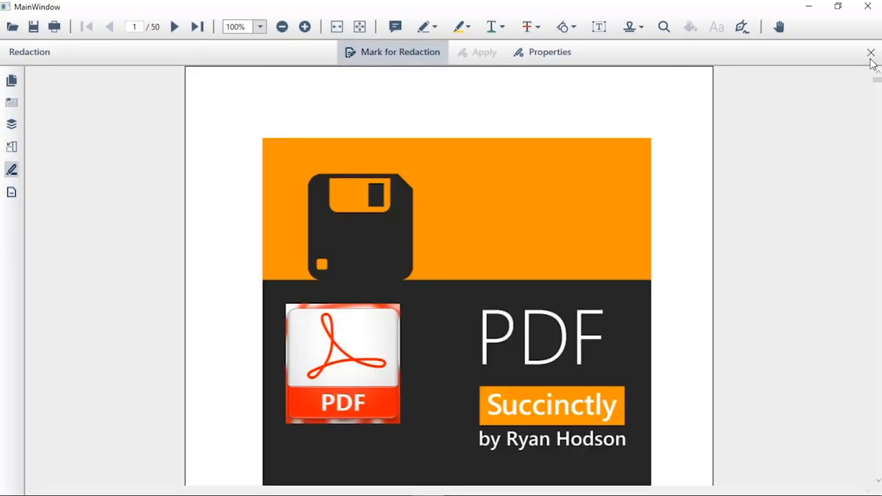
Hide layer1 in the Layers panel so the cover's bottom logo changes.
scroll(down, 3)
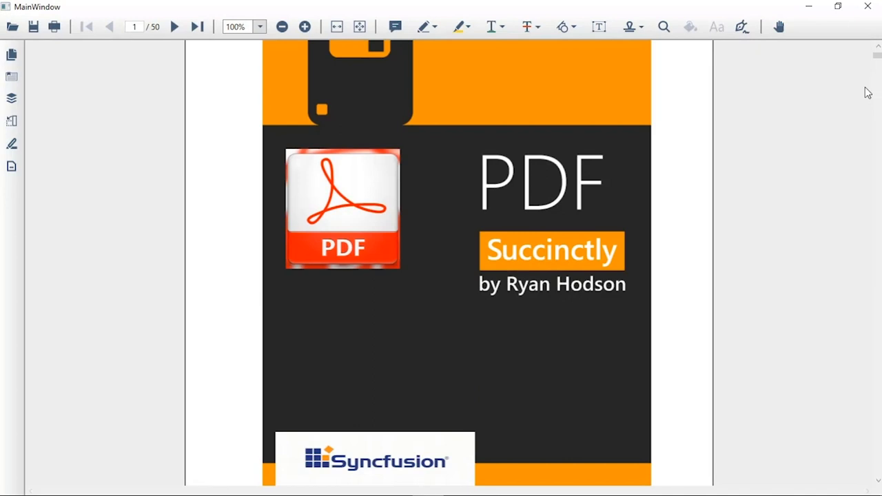
click(11, 98)
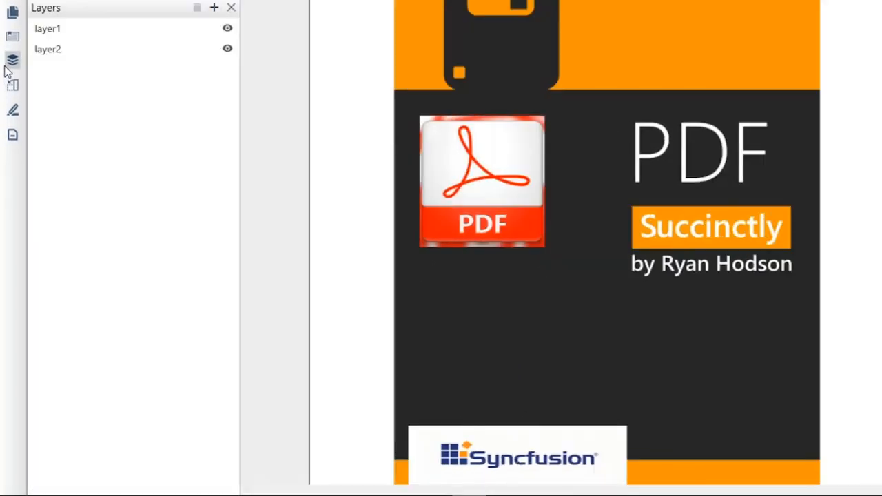
mouse_move(96, 74)
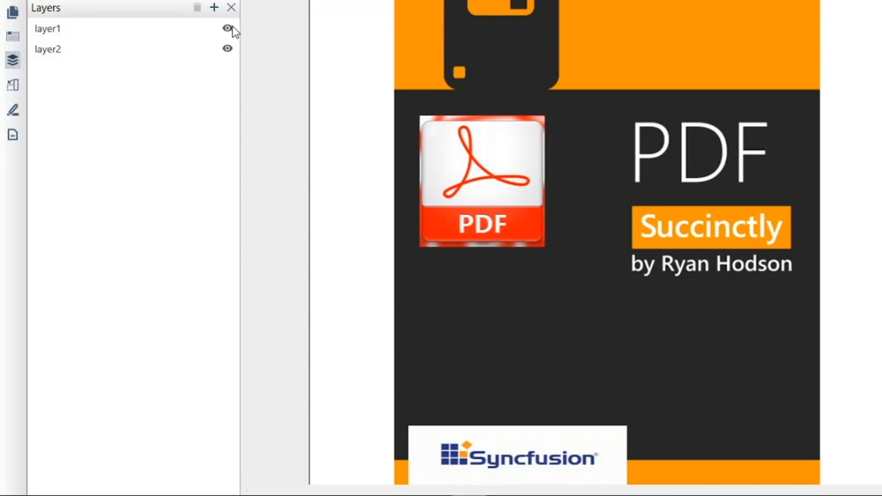
click(227, 29)
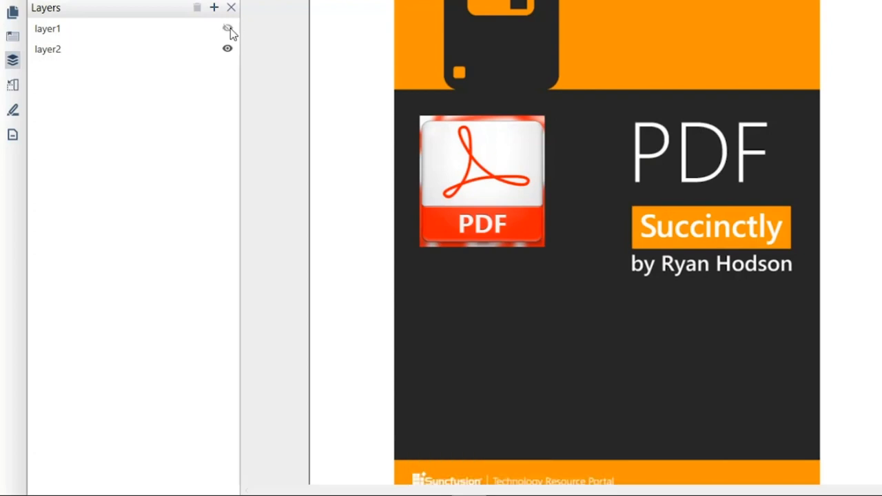
click(227, 50)
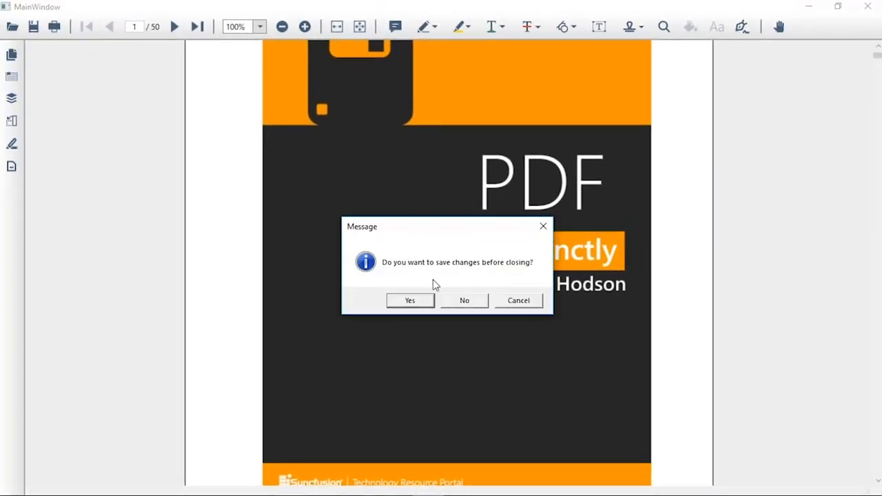
Discard the previous document's changes and set the form's Coming from field to Connecticut.
click(463, 301)
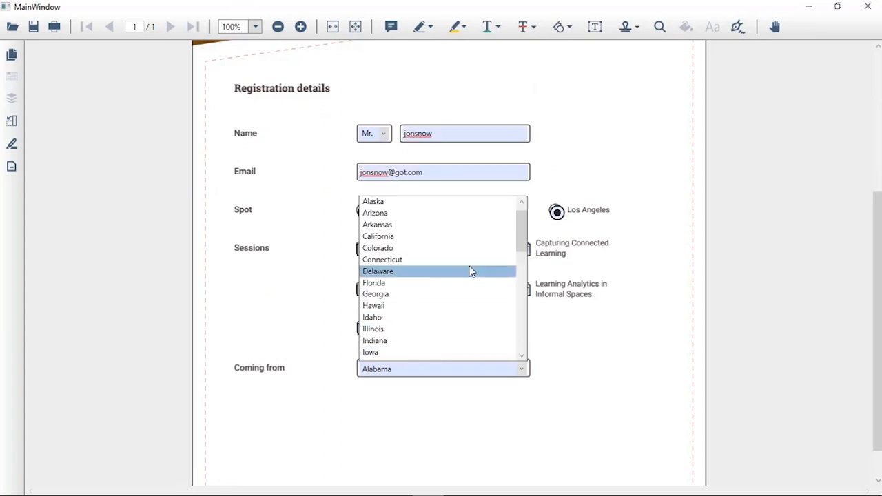
click(382, 259)
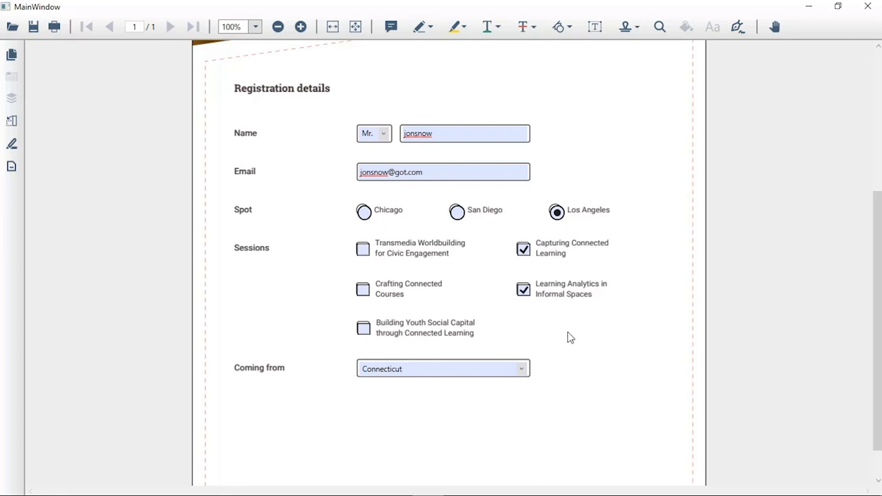
Review the Form Data import/export options and dismiss them.
click(11, 171)
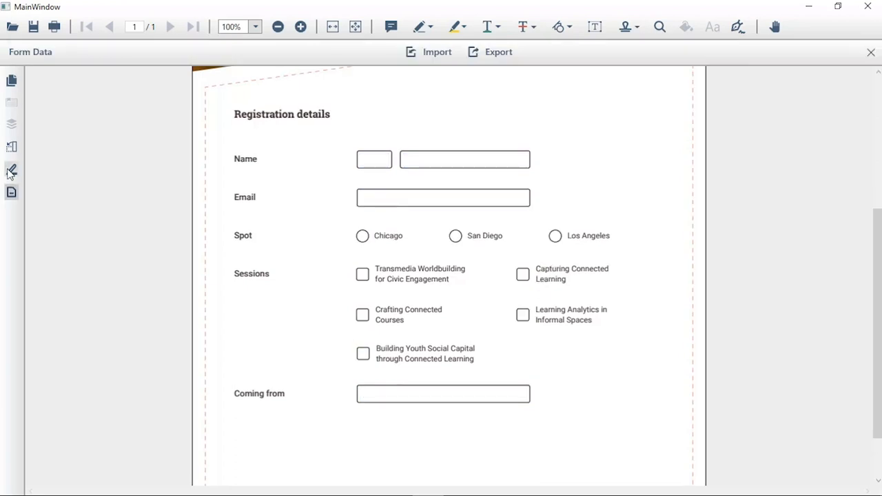
click(429, 53)
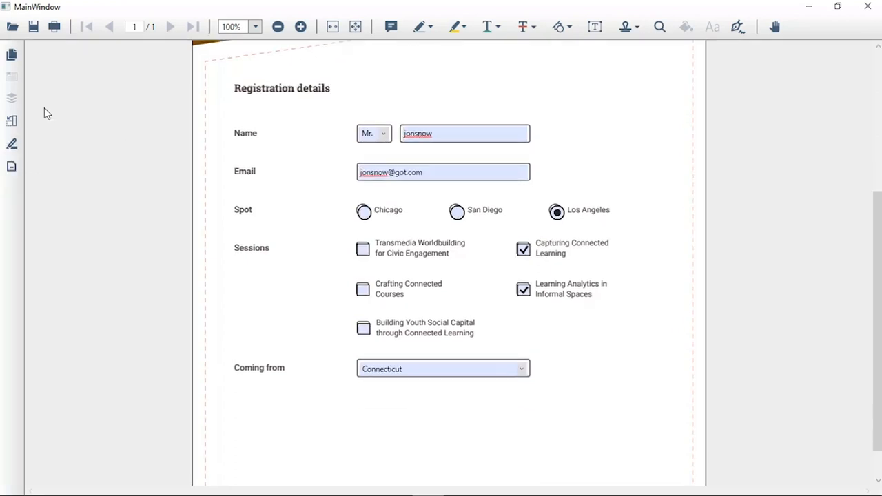
Save the filled form as FormFillingDocumentModified in PDFfiles.
click(33, 26)
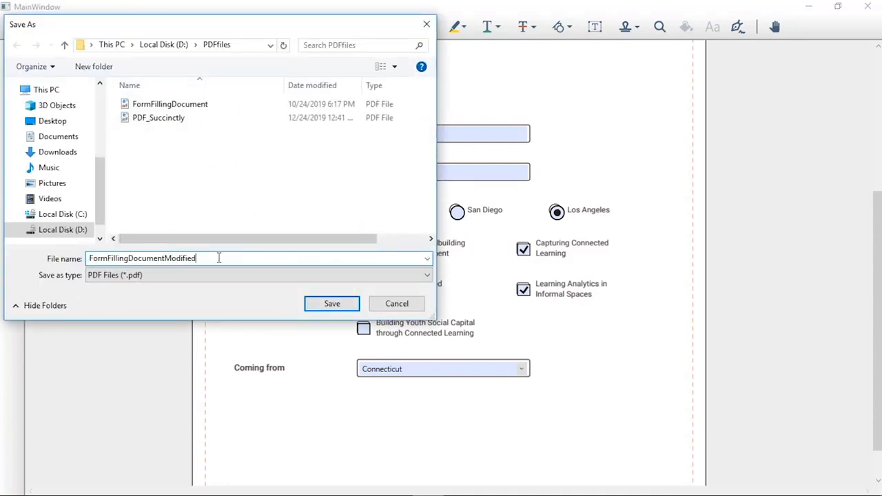
click(331, 303)
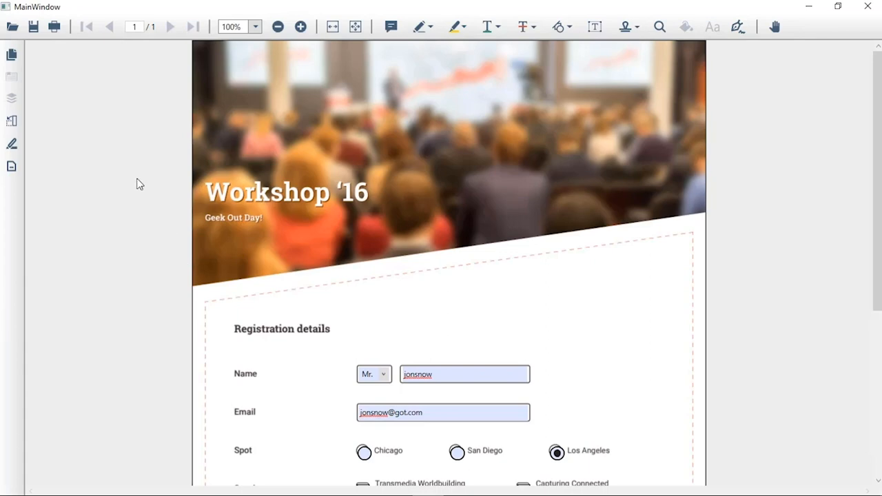
mouse_move(55, 26)
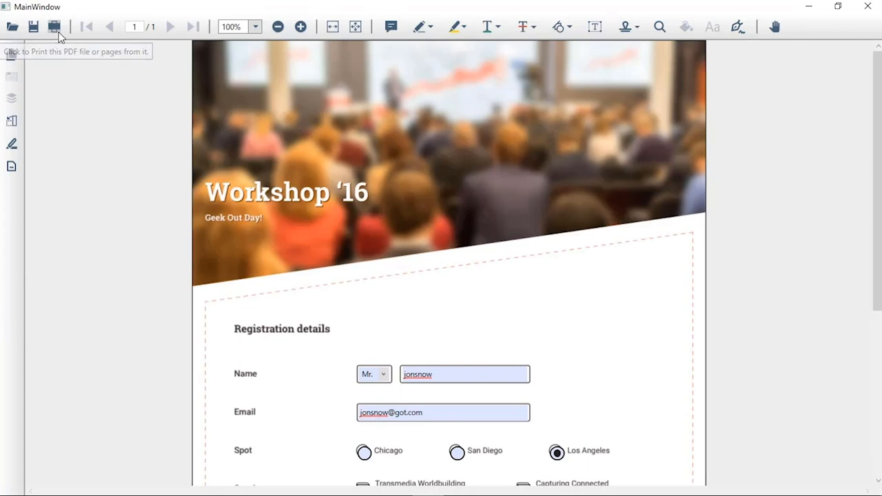
Print the registration form with an increased number of copies.
click(55, 26)
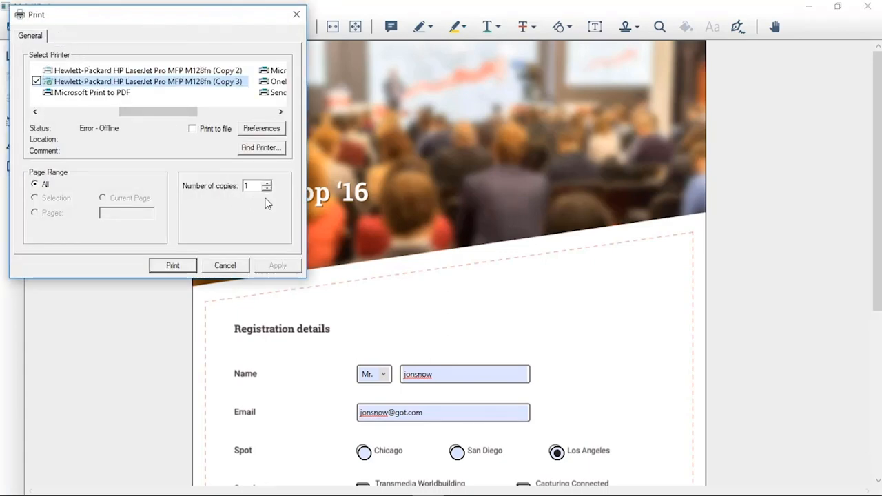
click(268, 182)
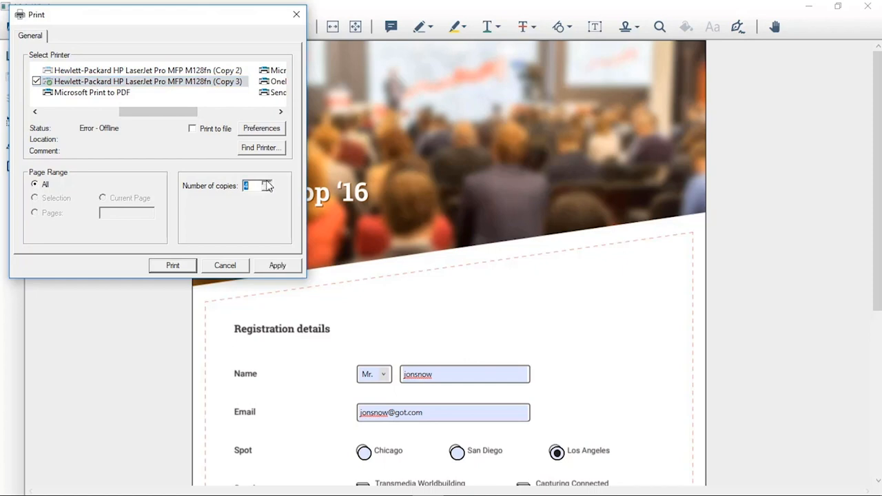
click(225, 264)
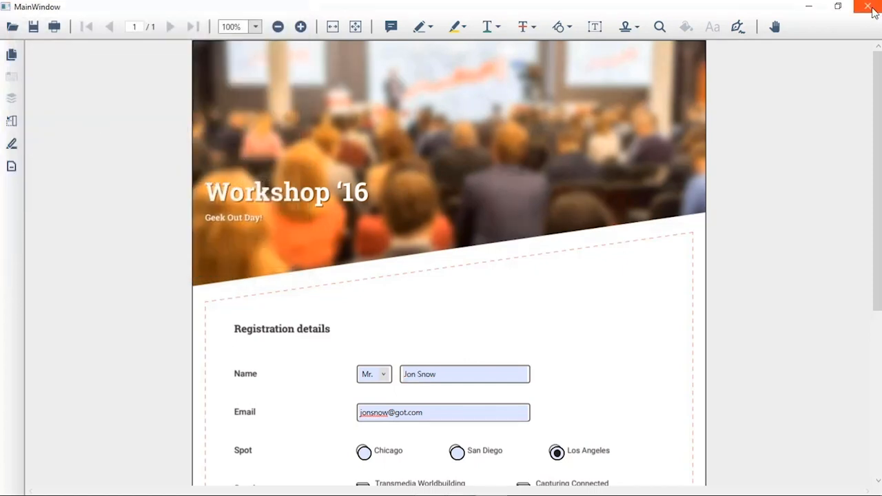
Close the demo window and run PdfViewerDemo to load and print PDF_Succinctly.pdf.
click(873, 5)
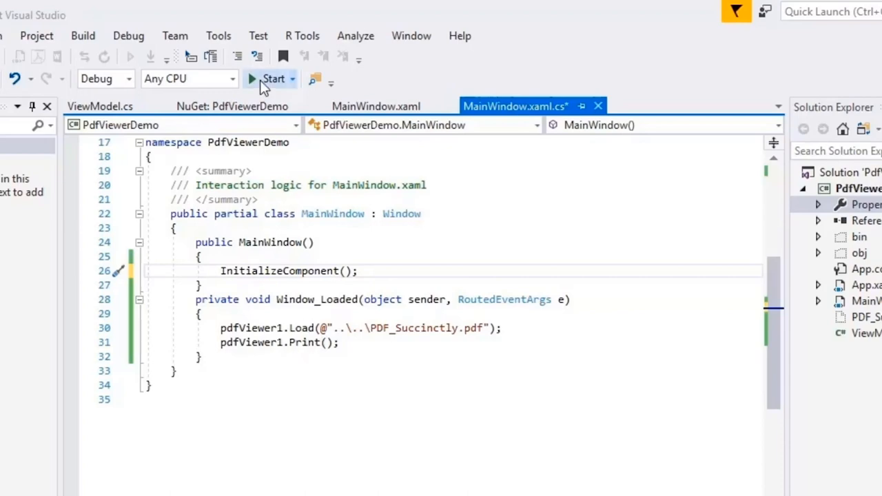
click(273, 79)
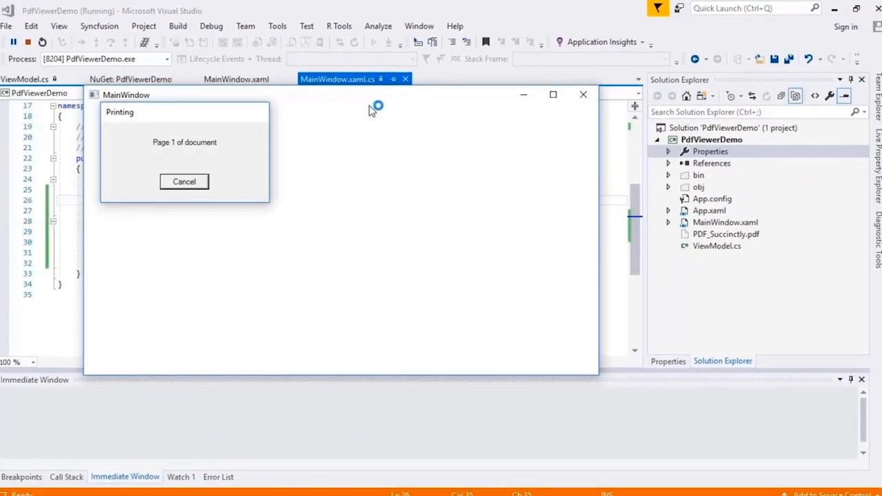